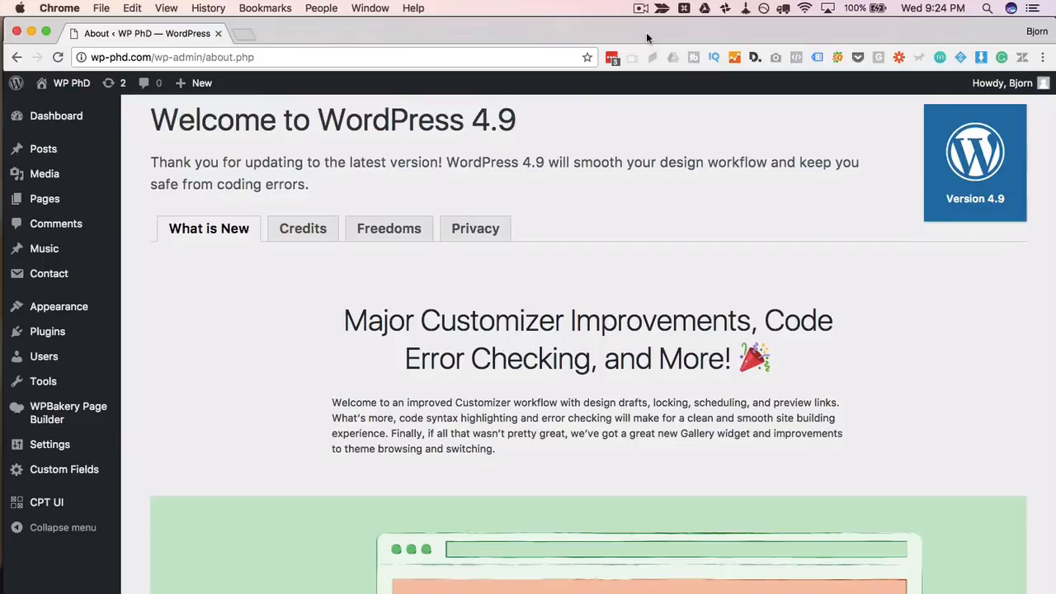
mouse_move(452, 162)
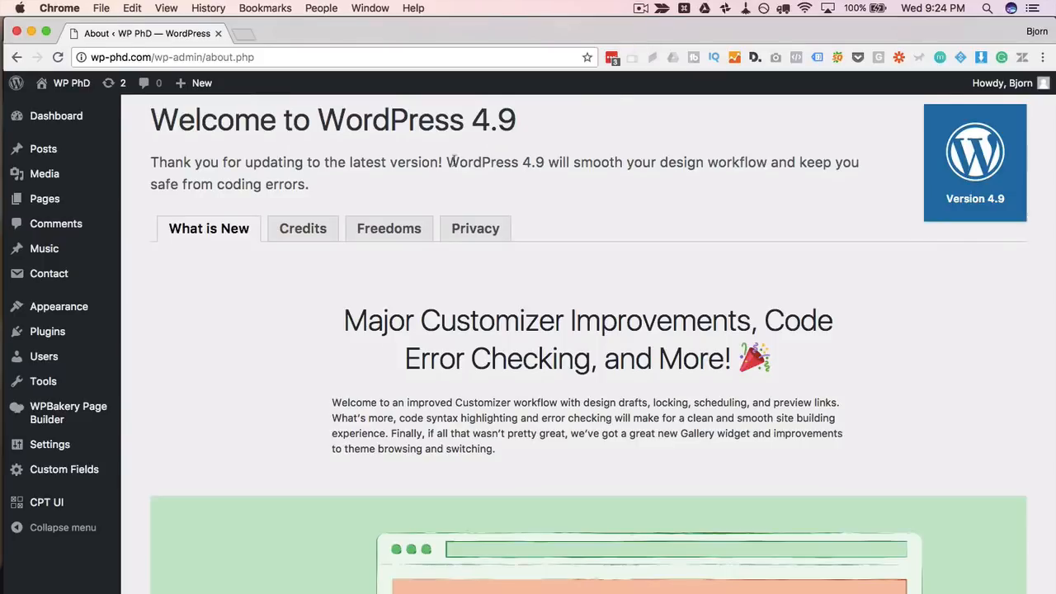
mouse_move(369, 266)
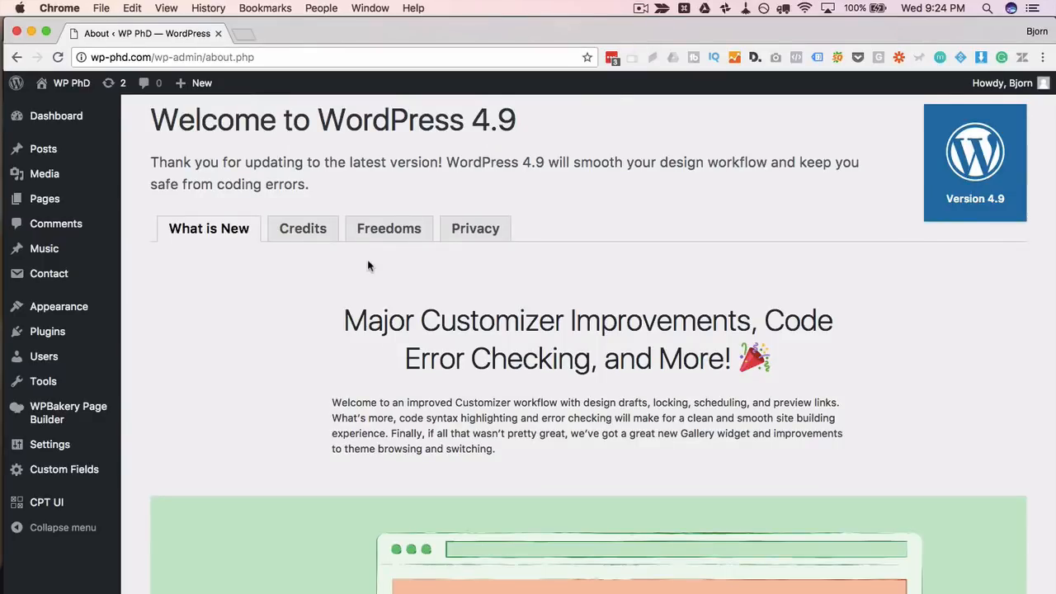
- Open the site Customizer in a new tab from Appearance in the admin sidebar
click(227, 310)
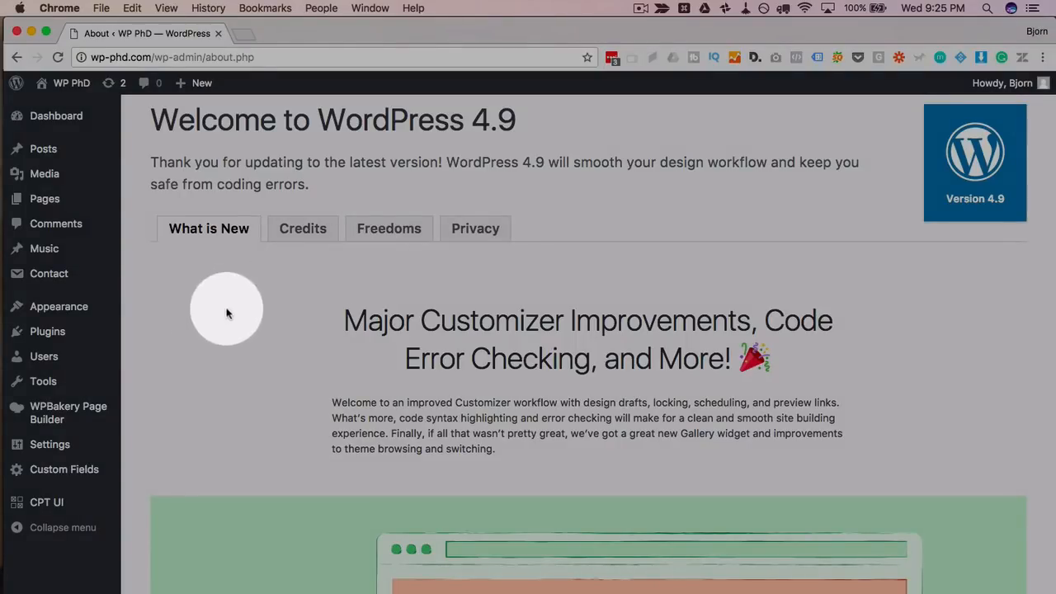
mouse_move(58, 306)
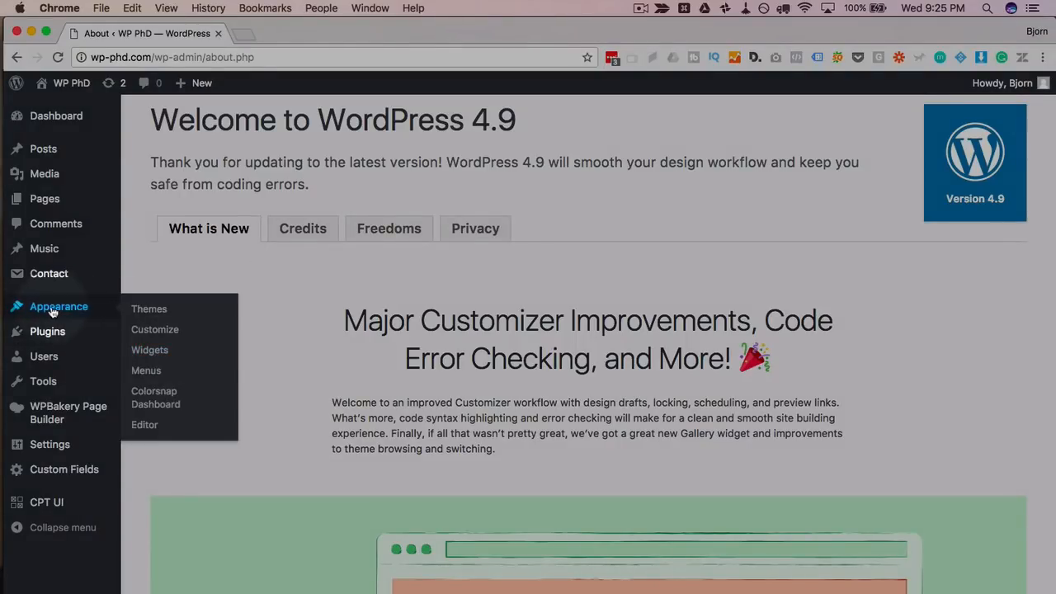
click(154, 329)
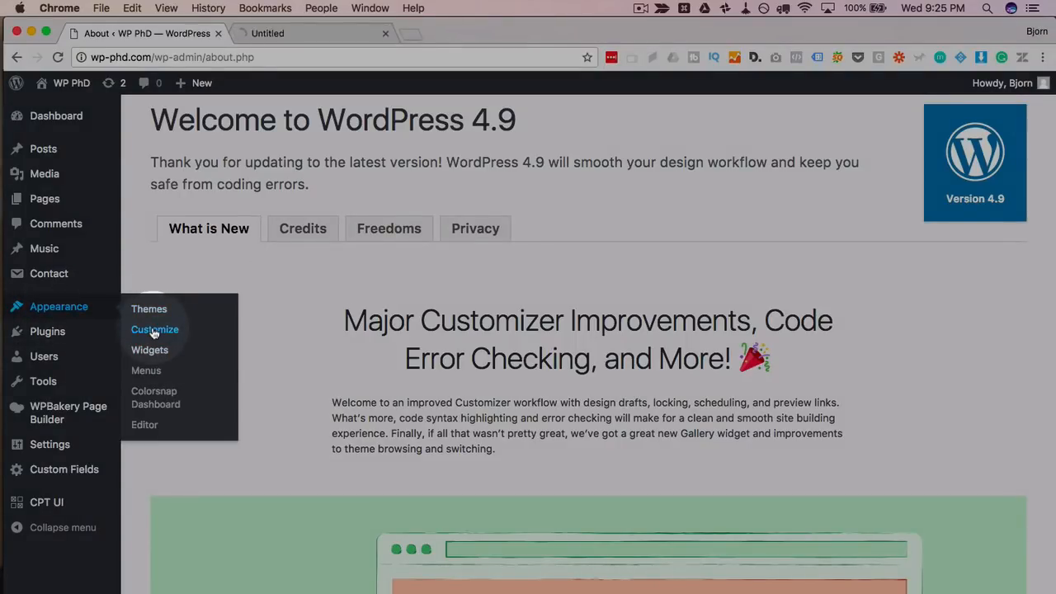
- Change the primary colour from orange to pink (#ea4190) in the Colours panel
click(154, 329)
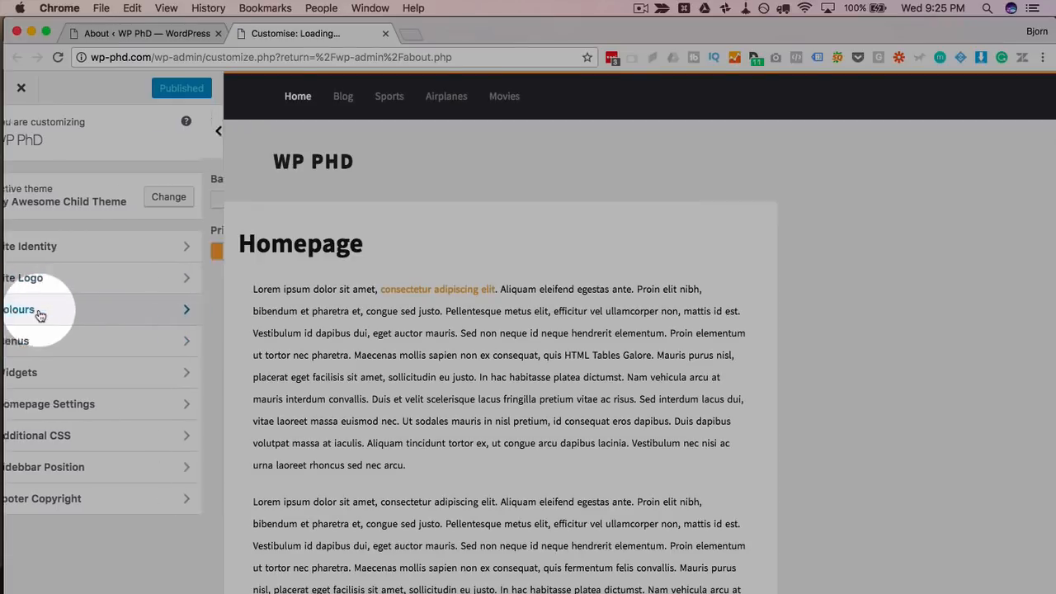
click(20, 309)
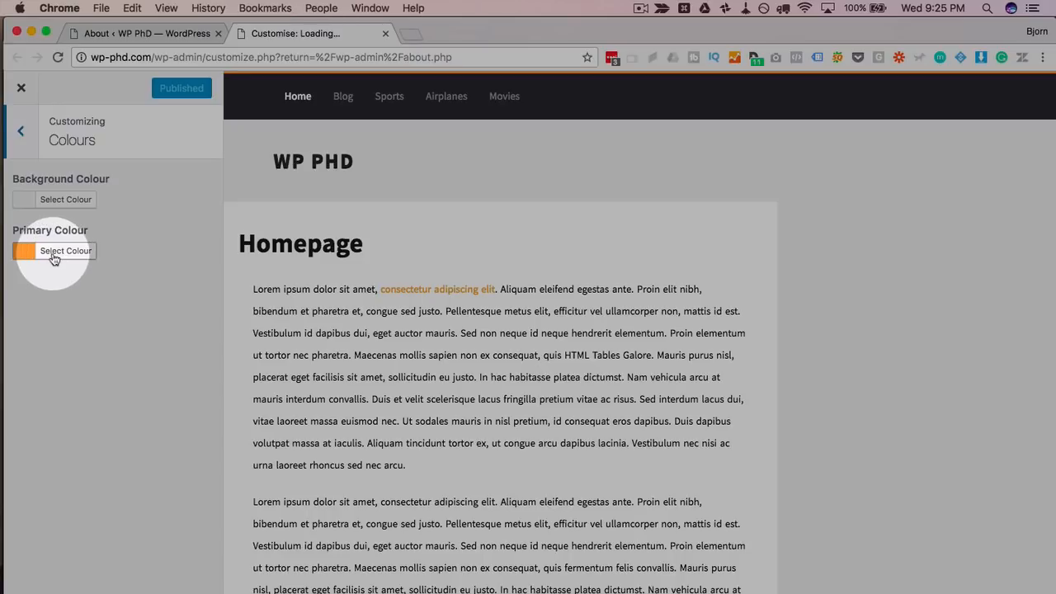
click(65, 251)
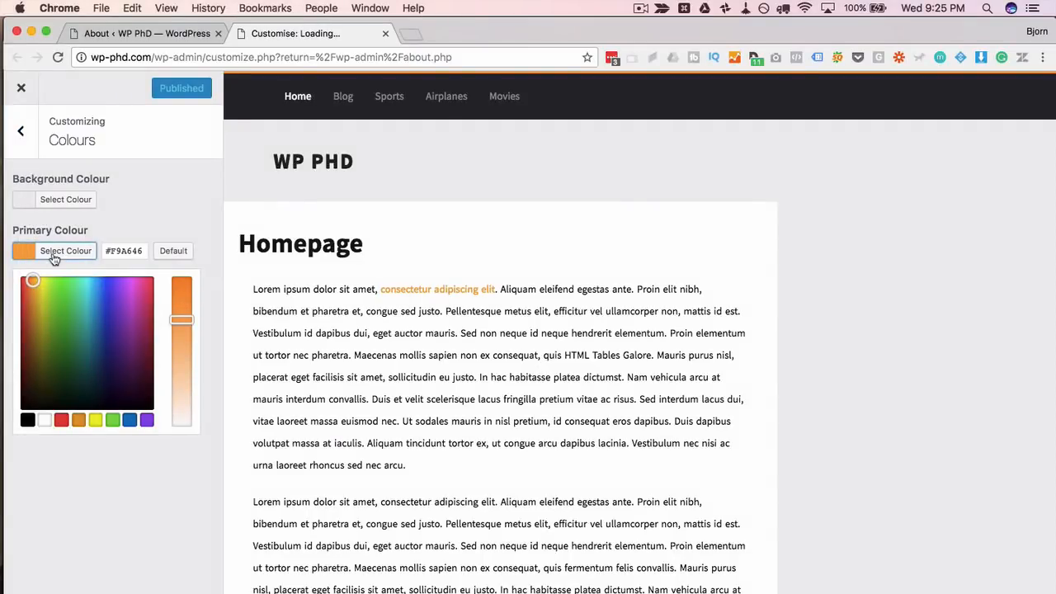
mouse_move(57, 286)
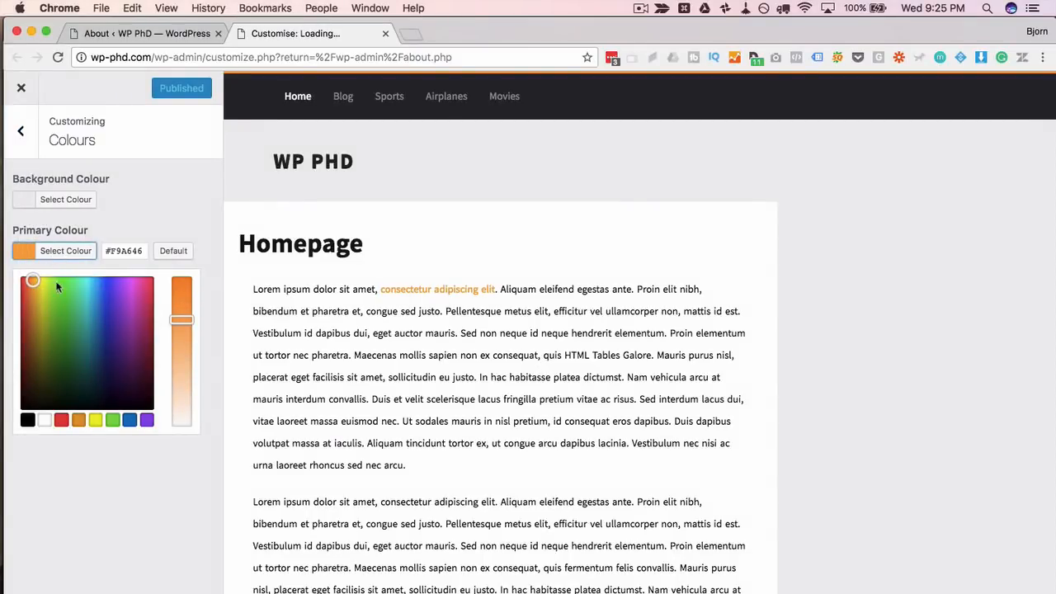
click(78, 296)
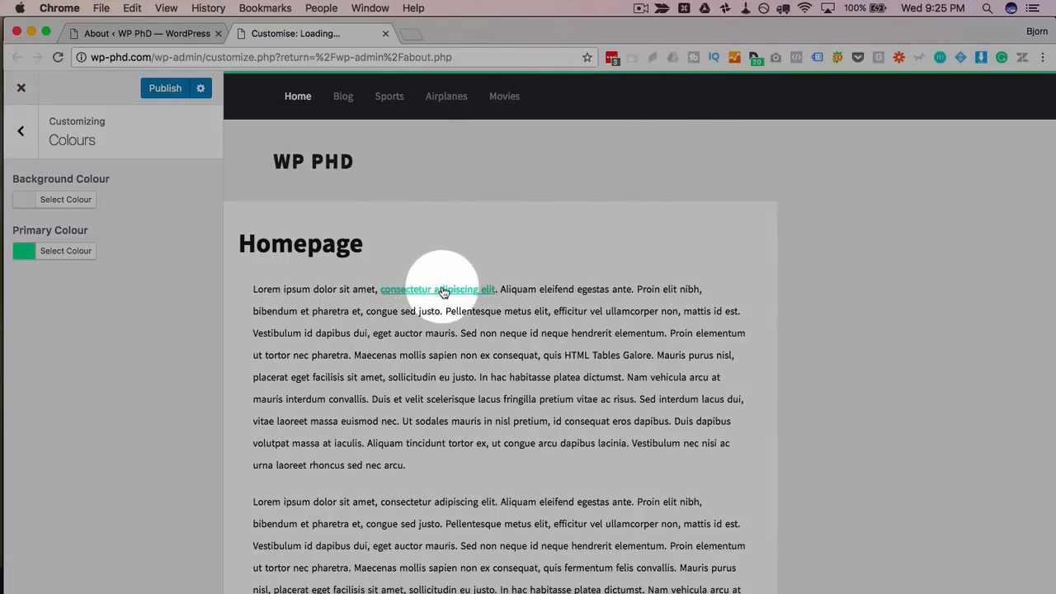
click(65, 250)
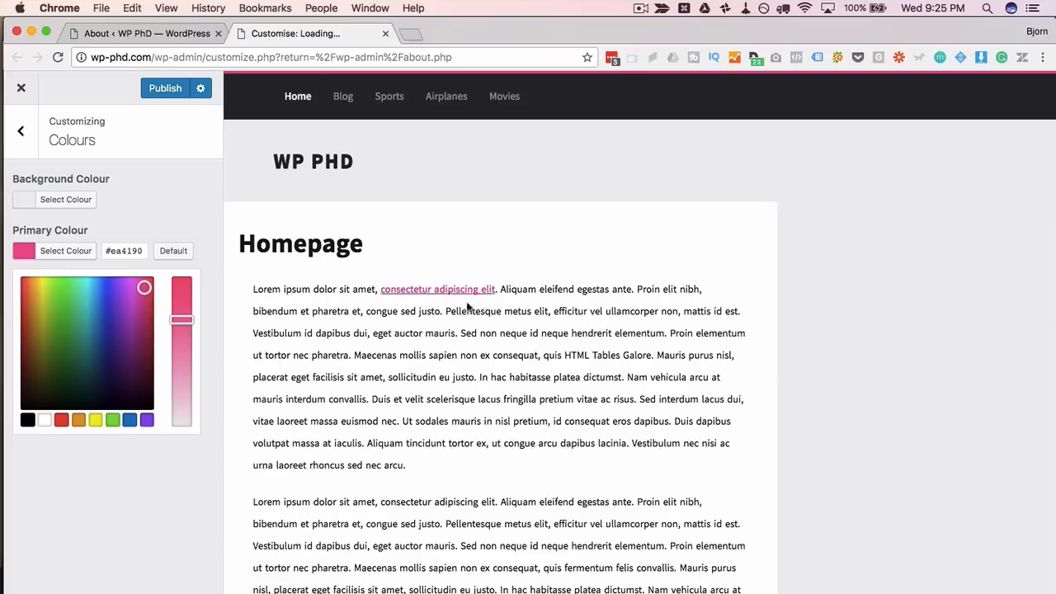
click(19, 130)
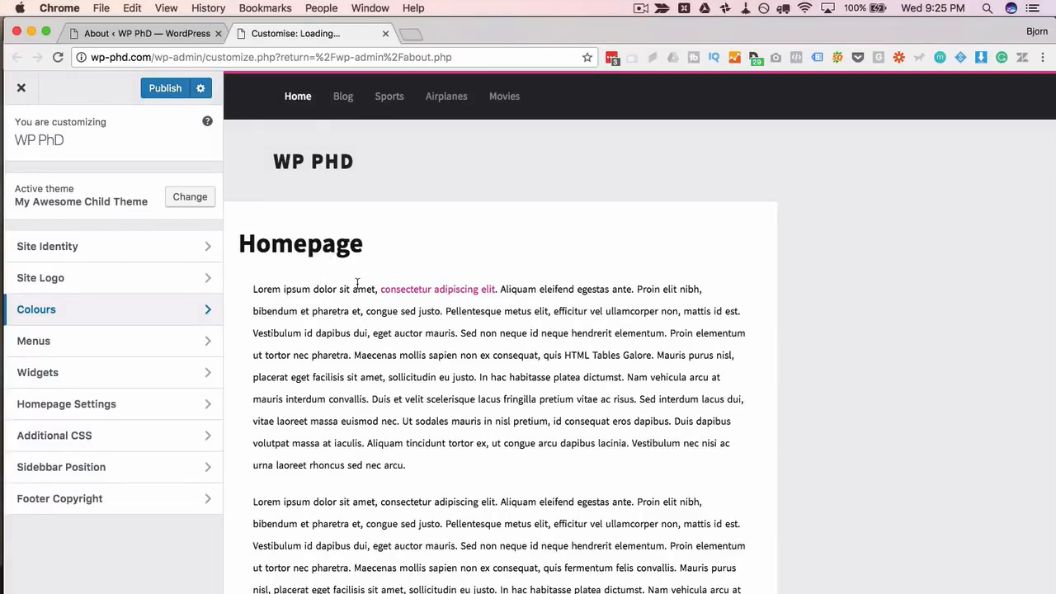
- Schedule the customization changes to publish on 16 Nov 2017 at 5:25 AM
click(165, 89)
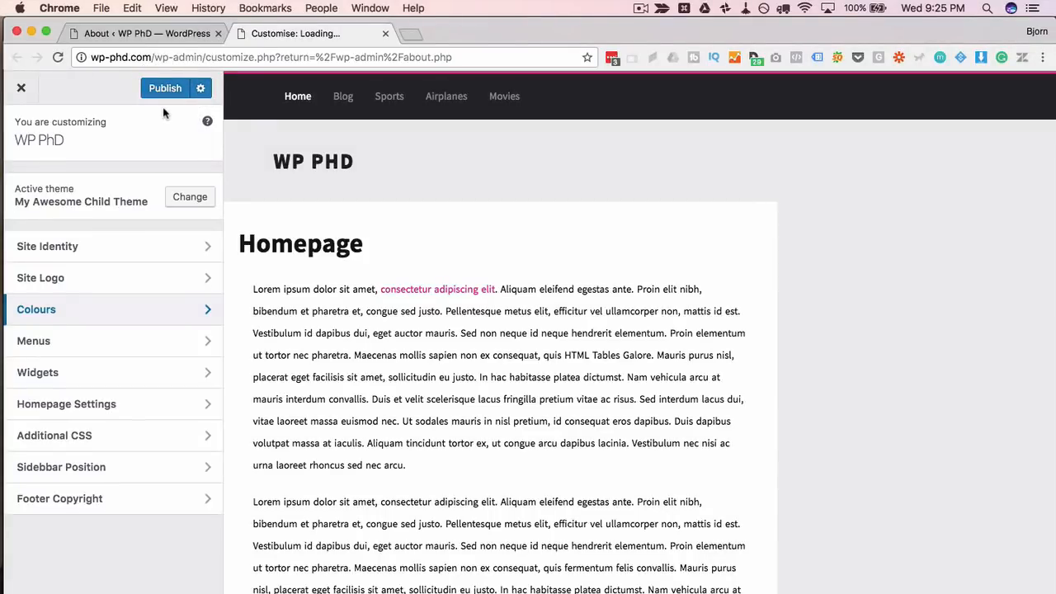
mouse_move(173, 141)
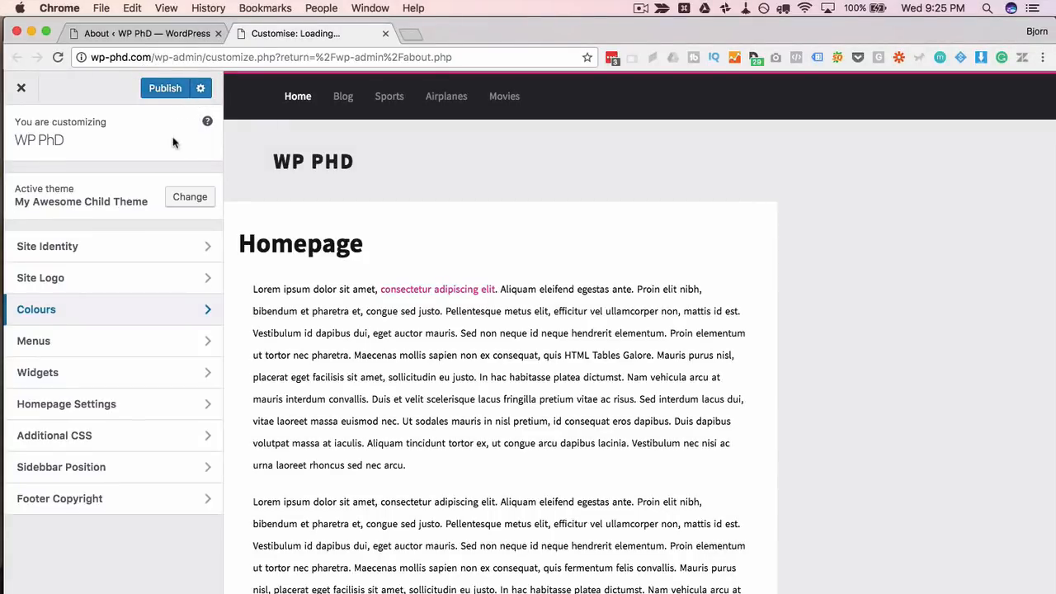
click(200, 88)
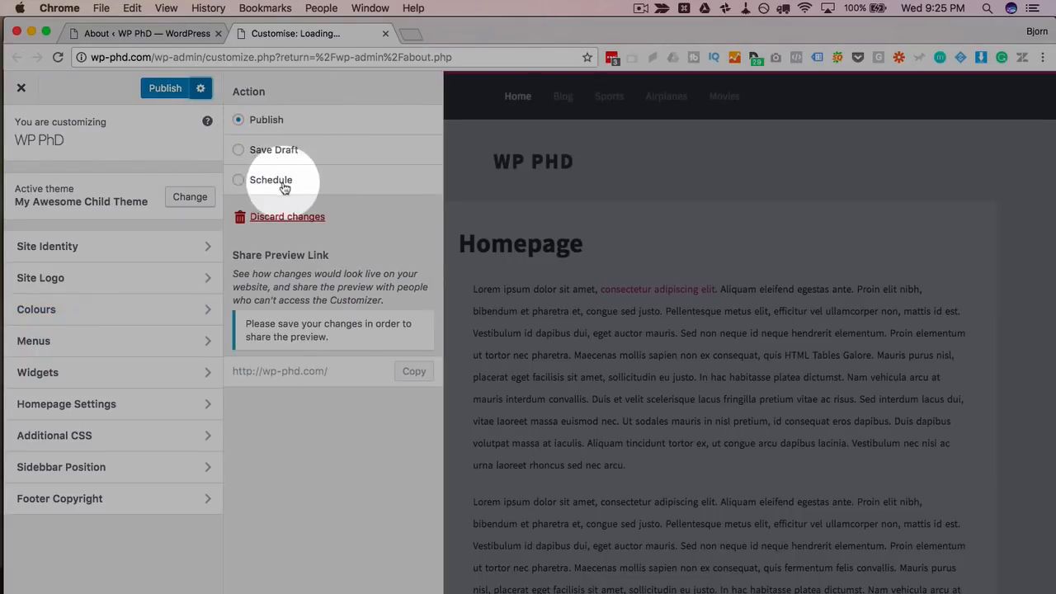
click(238, 180)
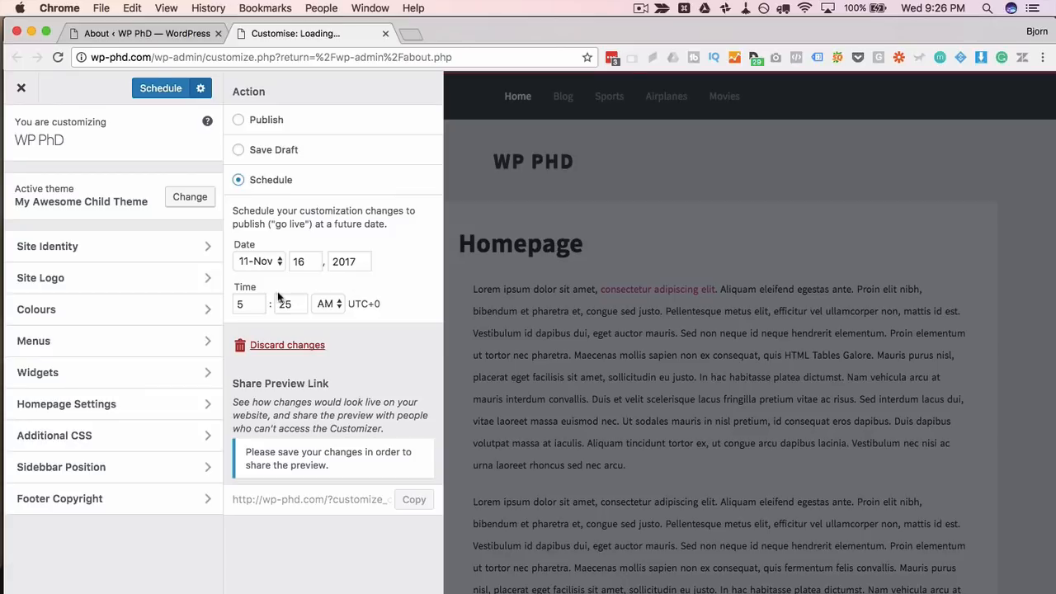
mouse_move(289, 287)
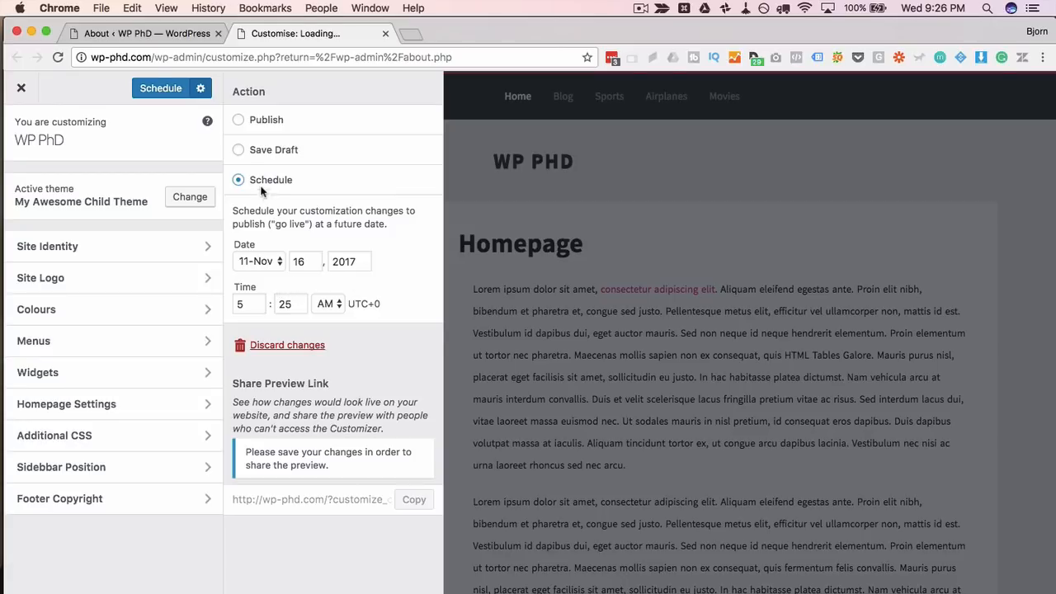
- Save the pink colour change as a draft and copy its share preview link
click(238, 149)
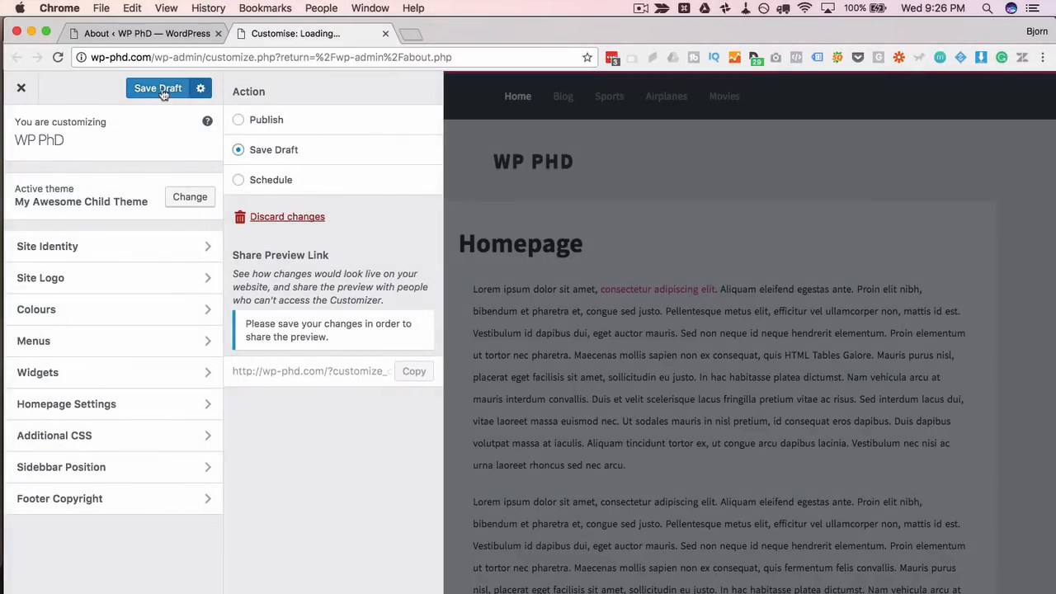
click(158, 88)
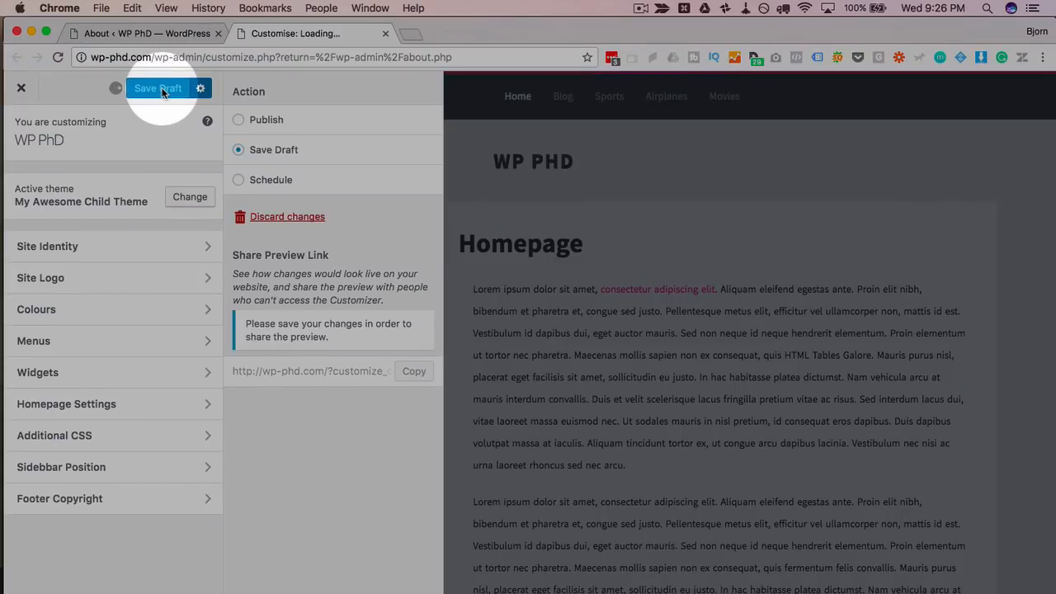
click(157, 88)
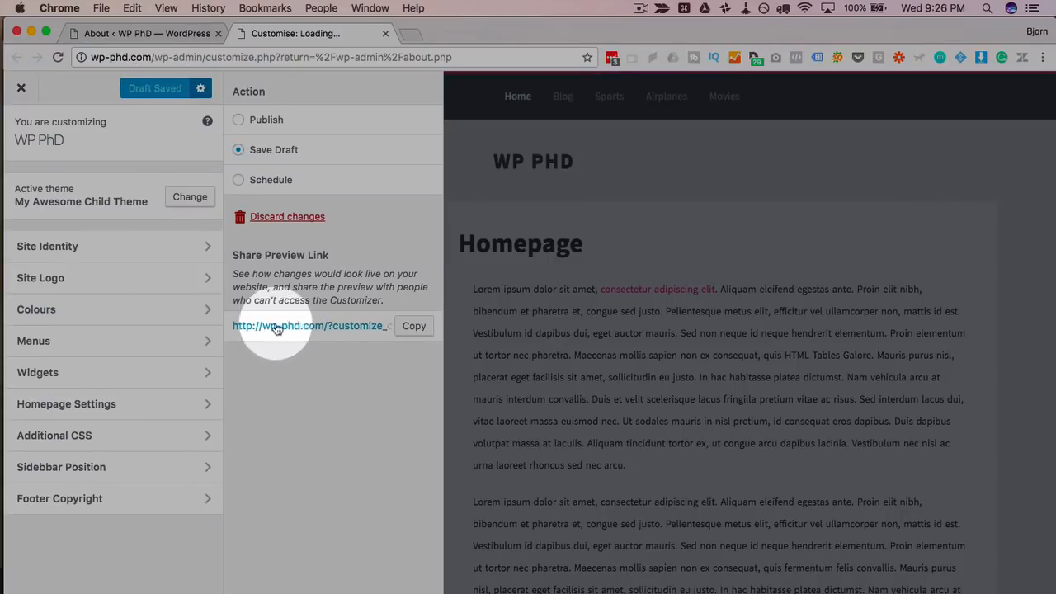
click(413, 326)
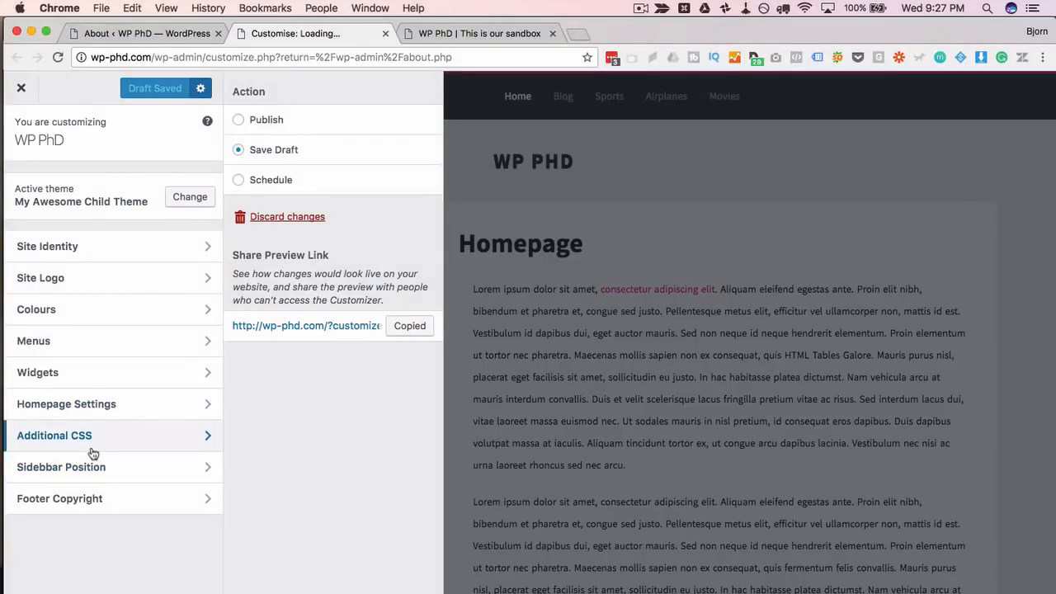
mouse_move(65, 450)
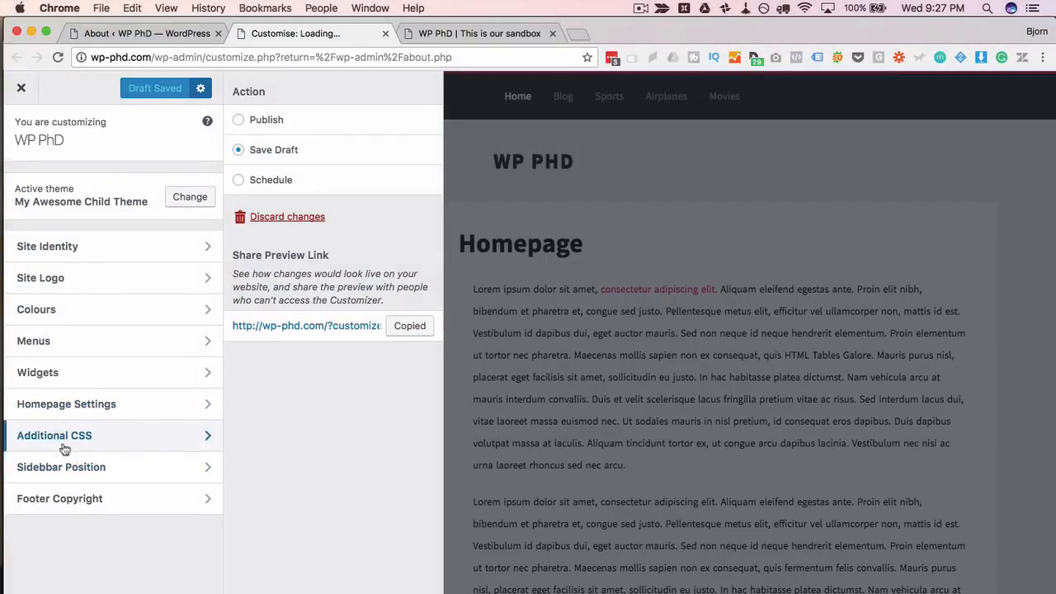
- In Additional CSS, fix the malformed 'background-colorred' declaration in the body rule
click(55, 434)
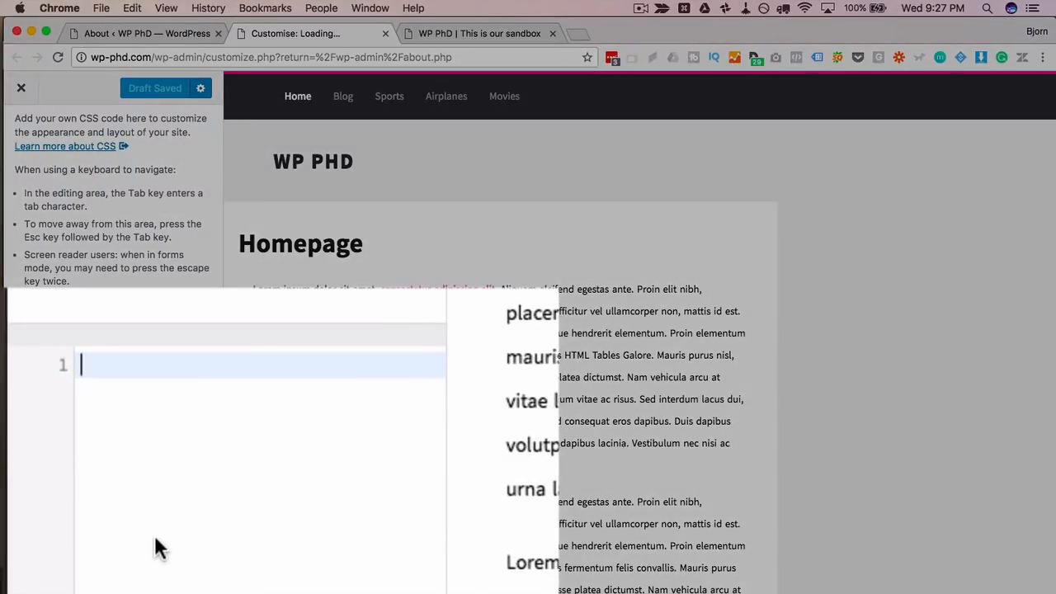
text(body {background-colorred)
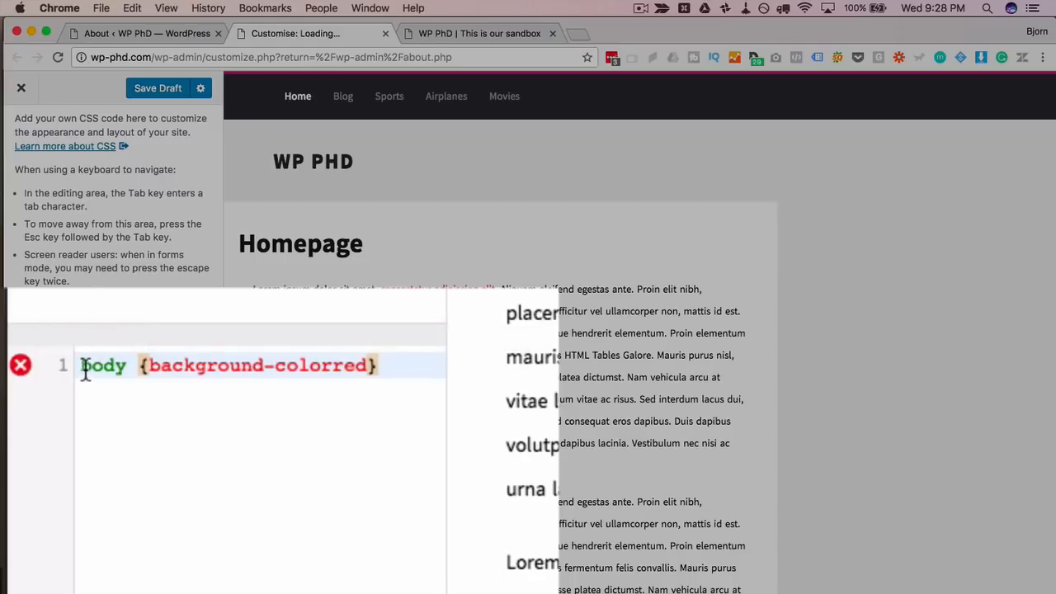
click(156, 88)
text(:)
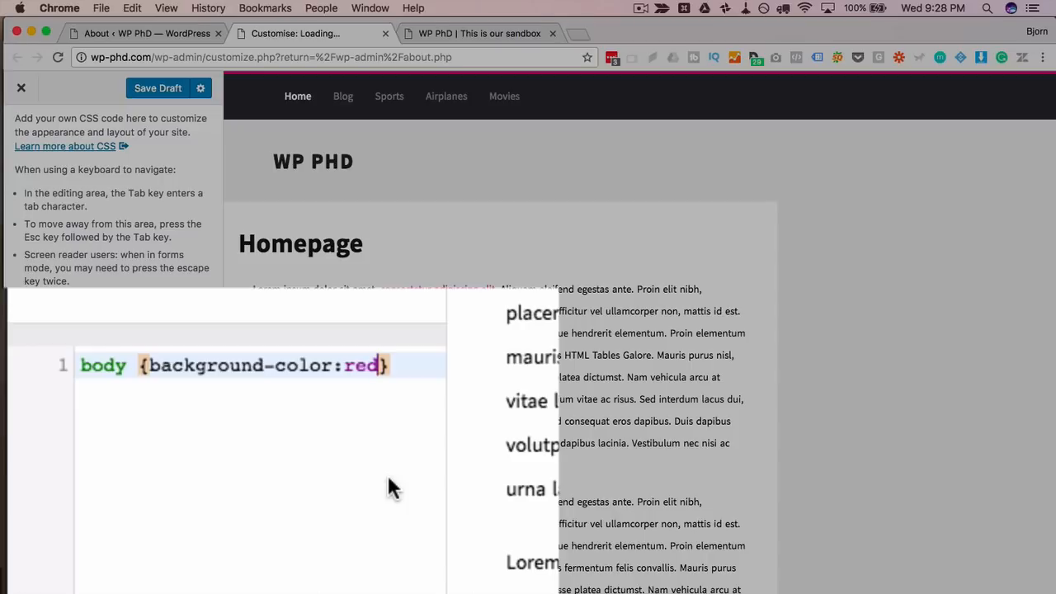
- Add font-size:15px to the body rule, leaving one error to fix before saving
text(;)
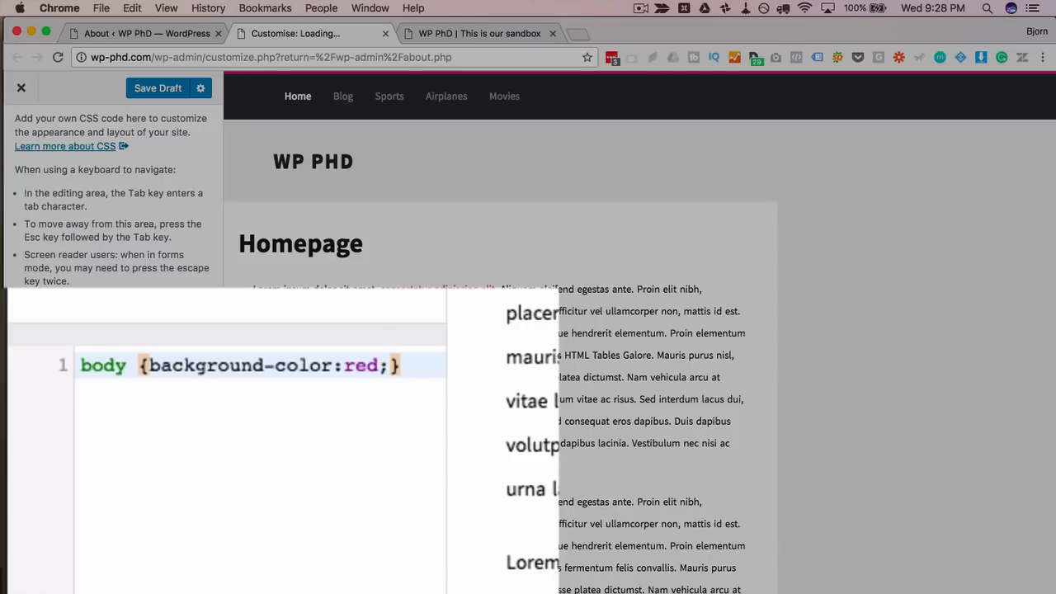
text(font-size:)
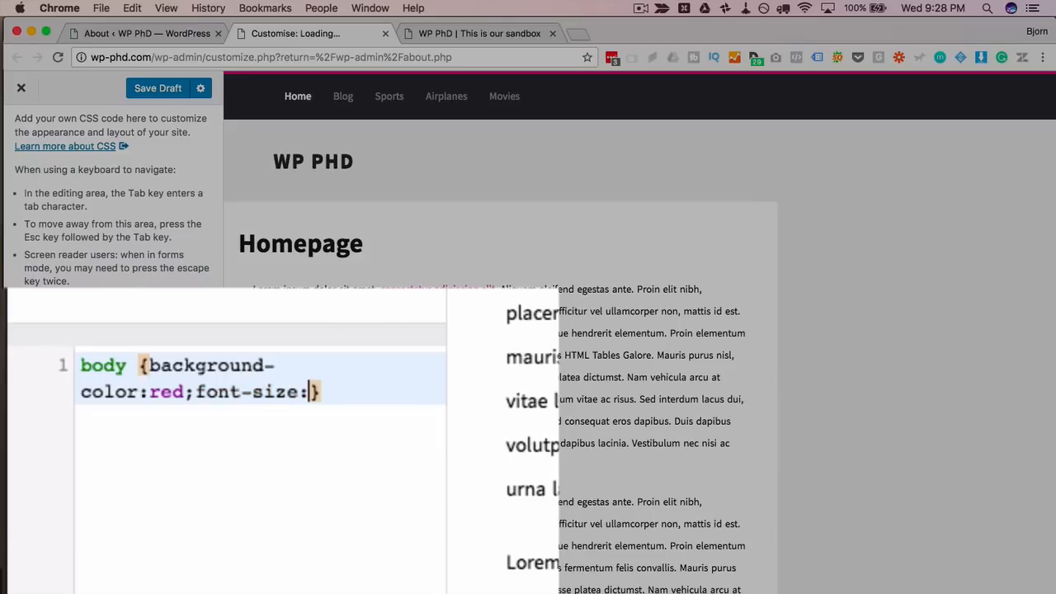
text(15px;)
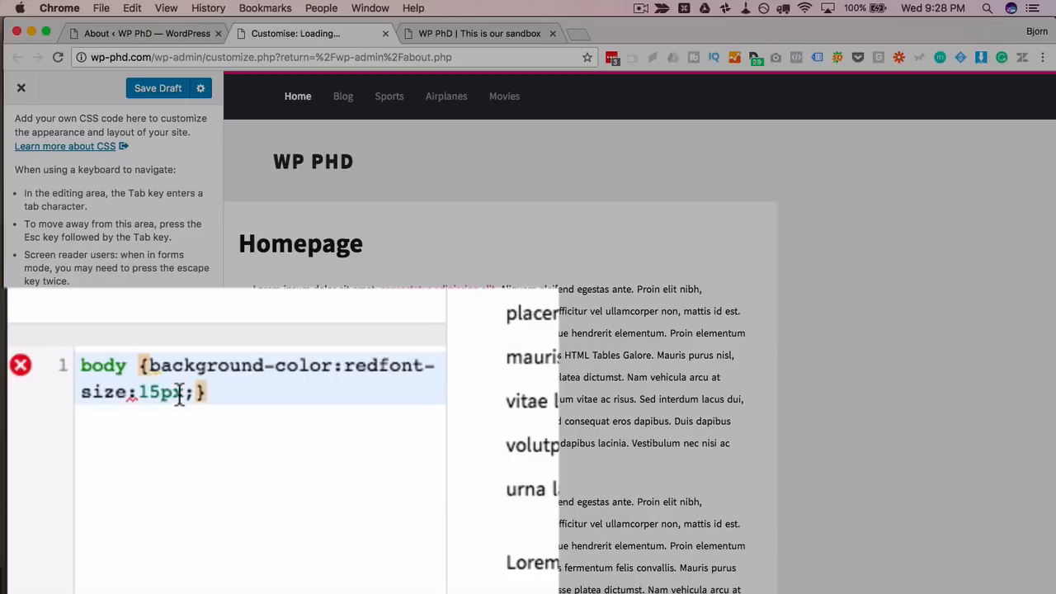
click(157, 88)
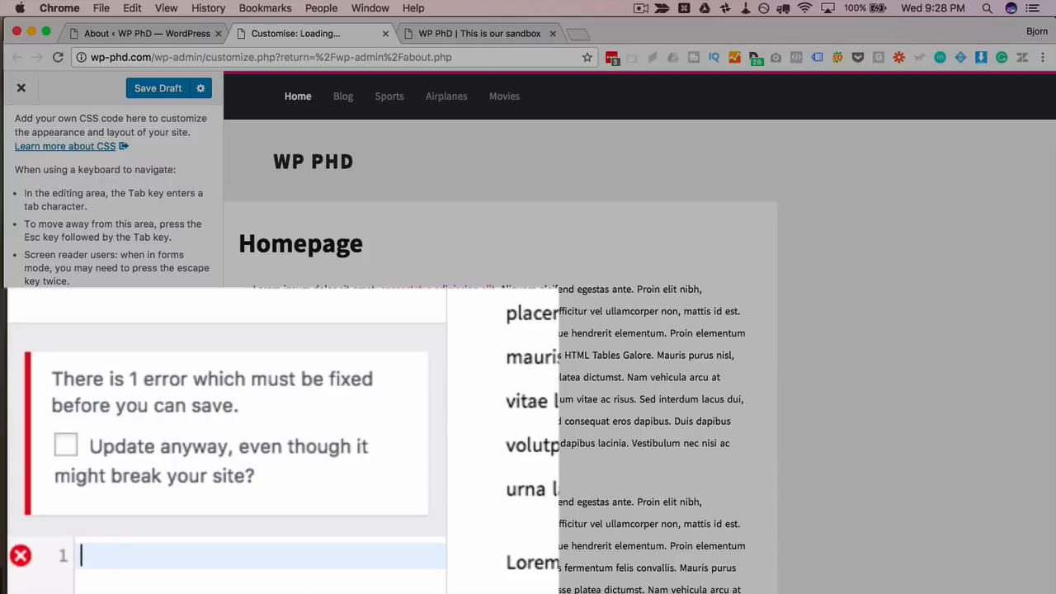
- Enter the a:visited selector, then close the Customizer and discard unsaved changes
text(a)
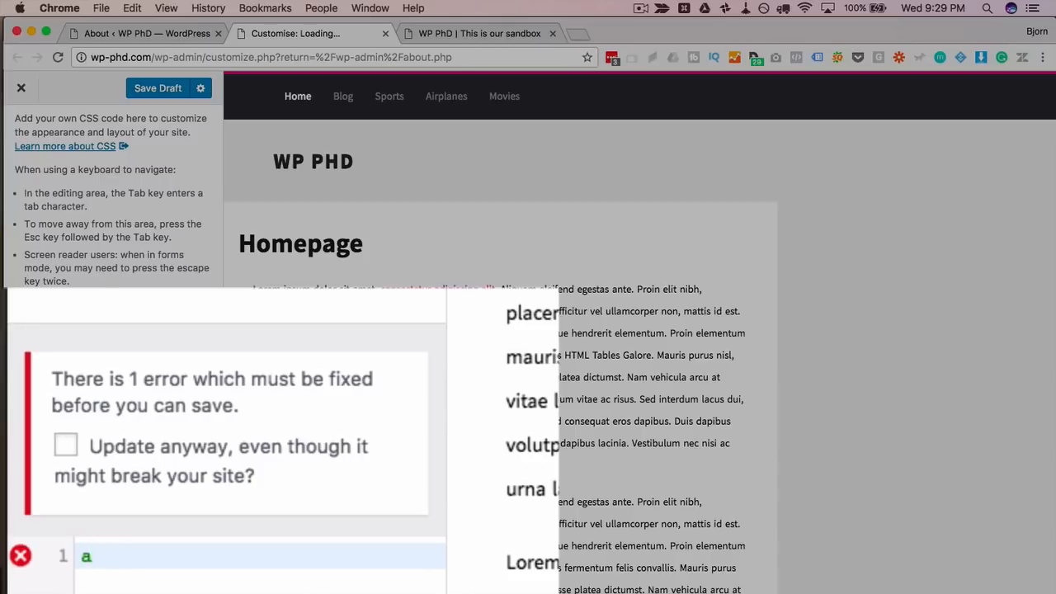
text(;)
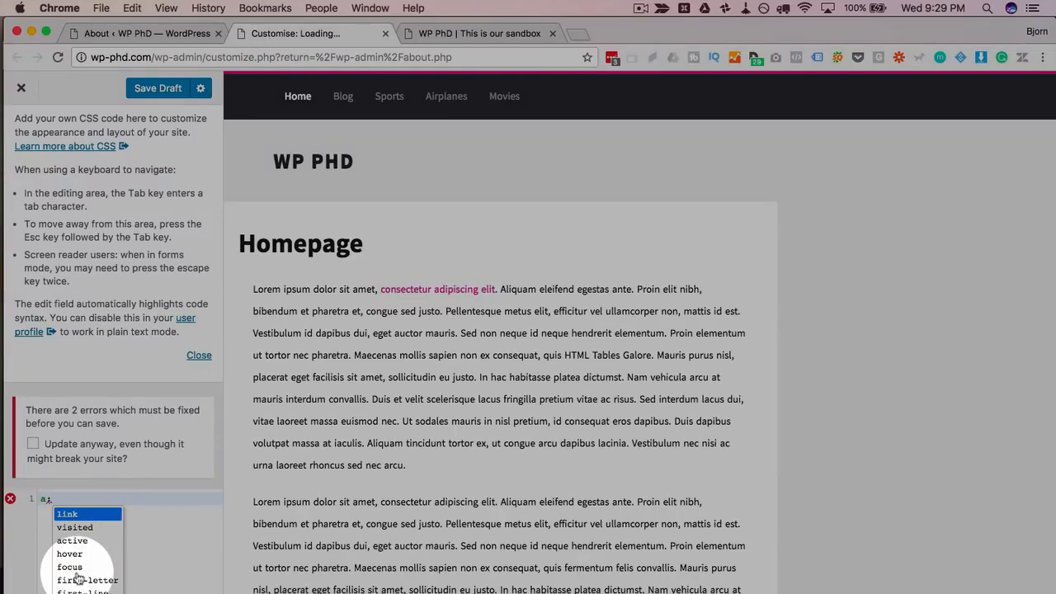
mouse_move(87, 528)
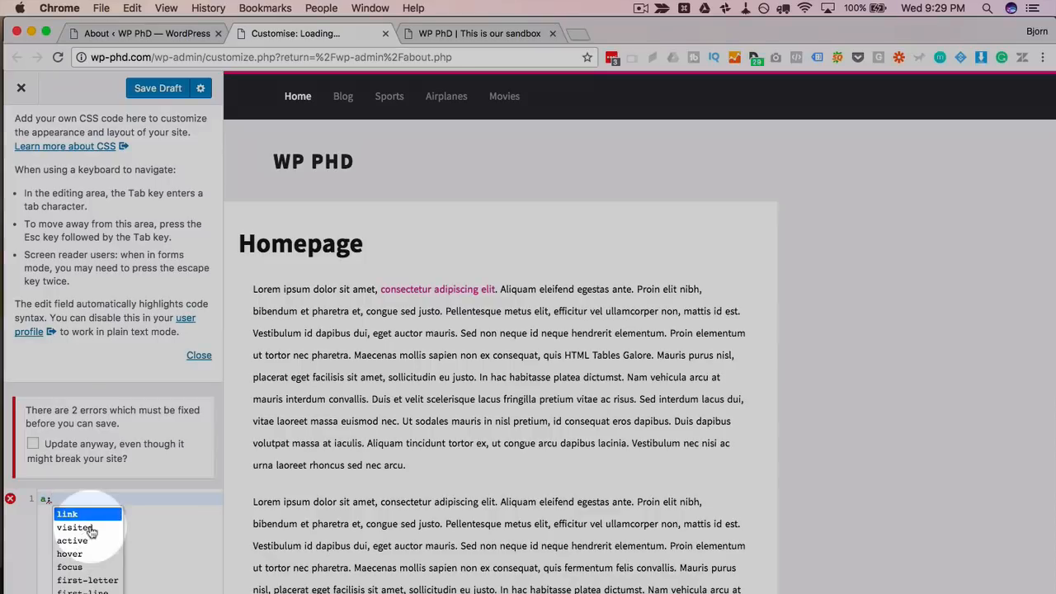
click(75, 527)
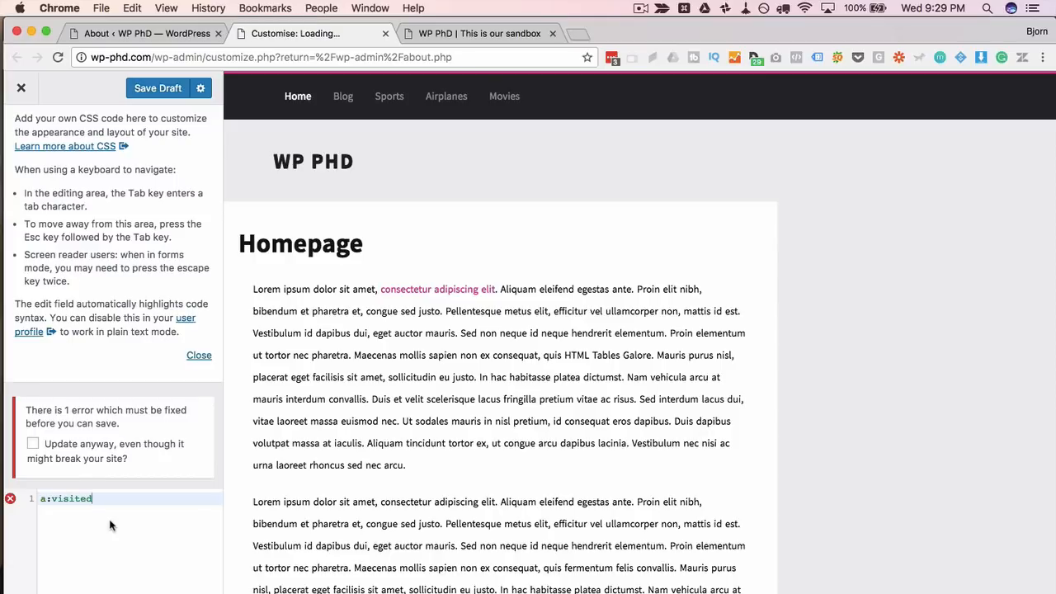
click(22, 88)
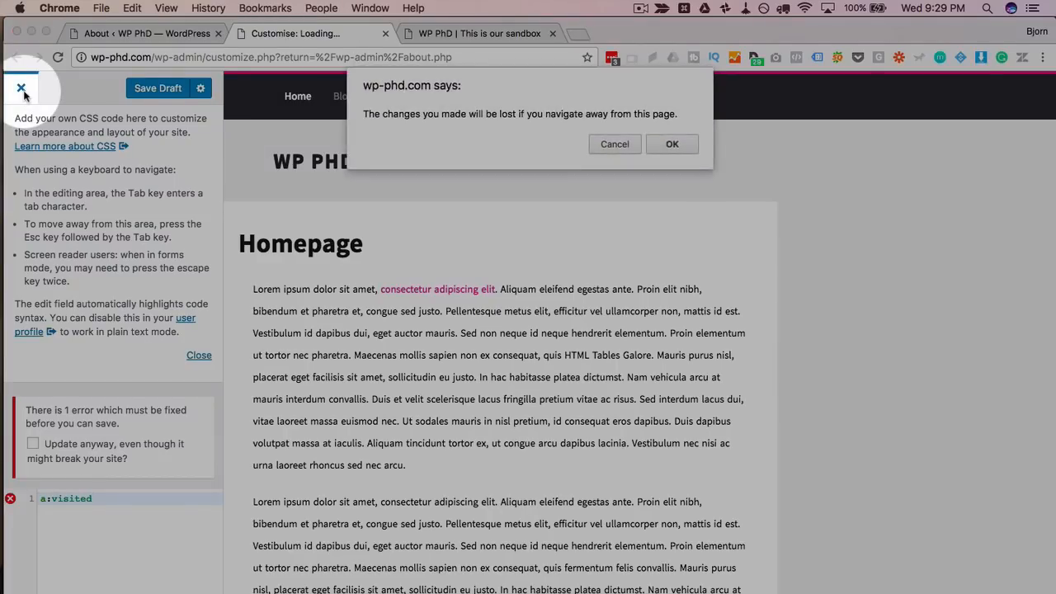
click(671, 144)
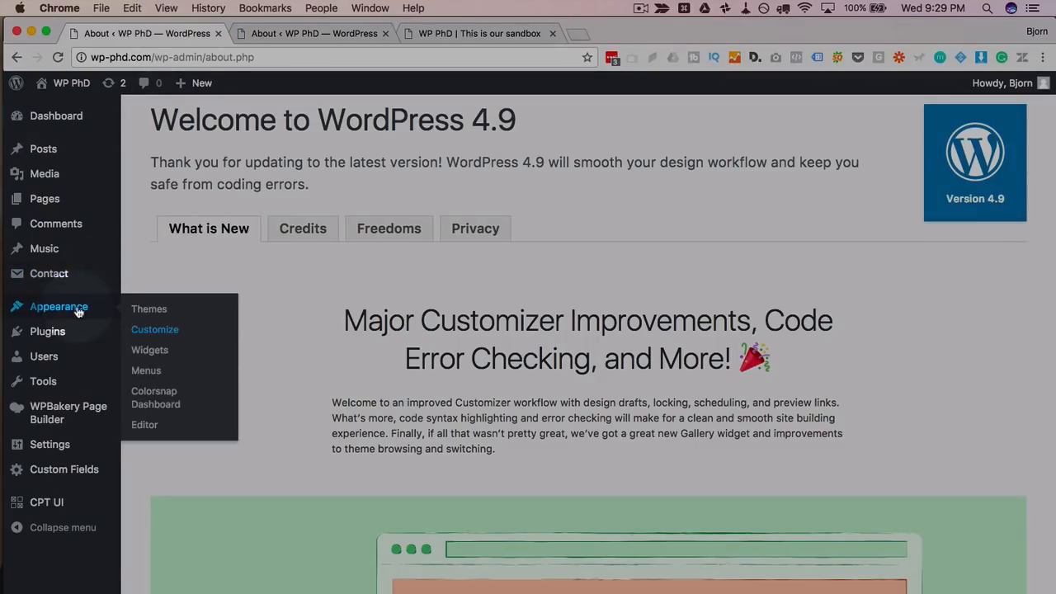
mouse_move(150, 350)
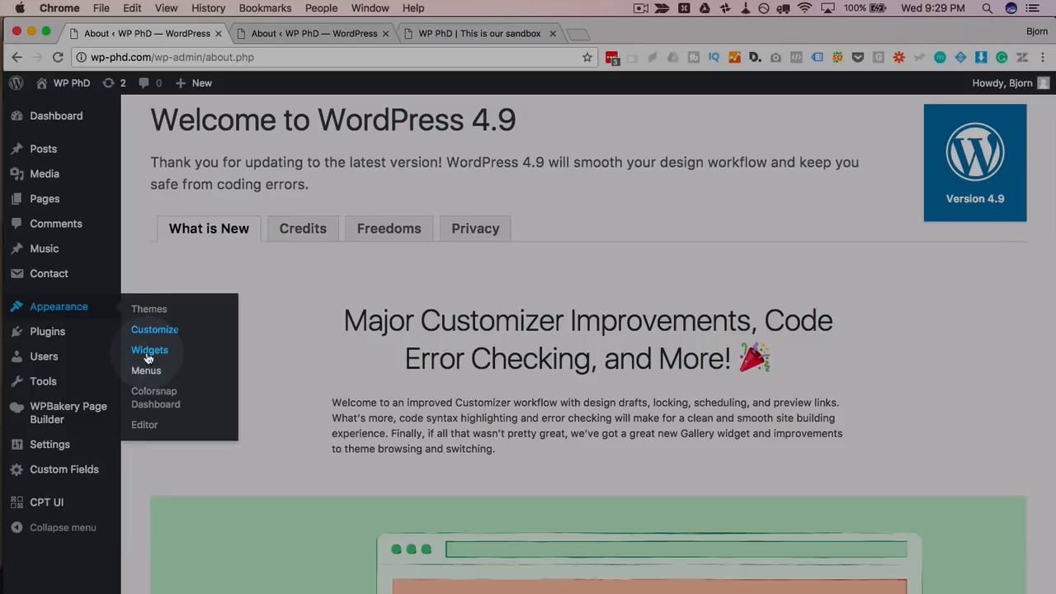
- Go to Appearance > Widgets and scroll to the Primary Sidebar widgets
click(149, 349)
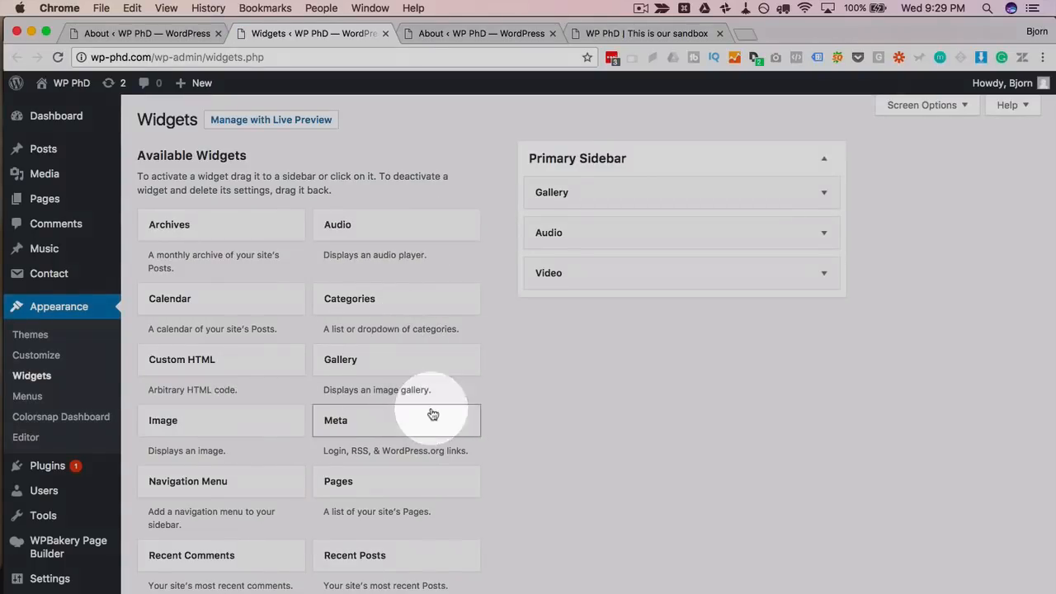
scroll(down, 3)
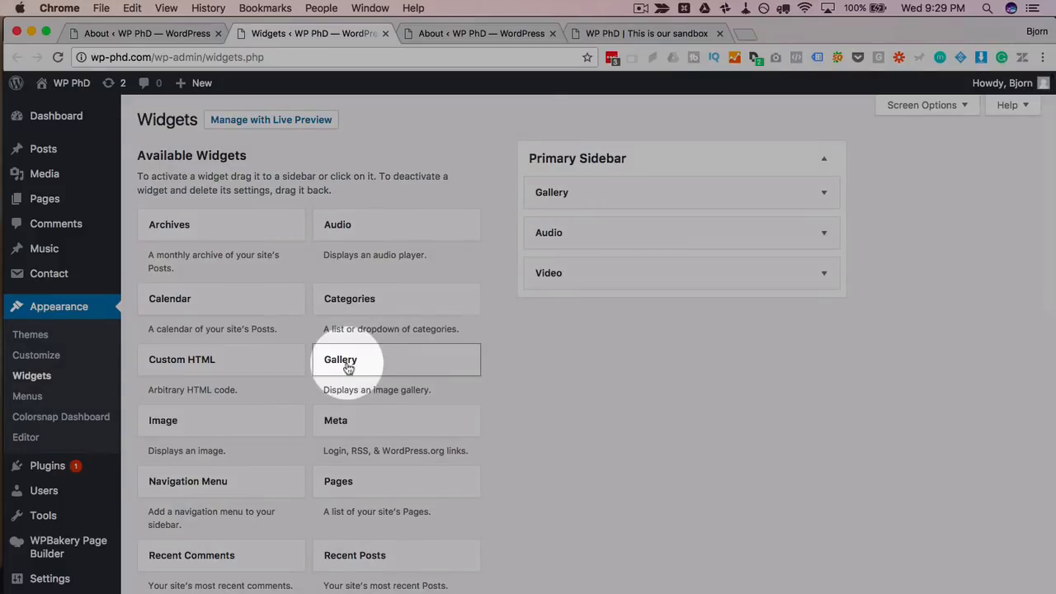
- In the Gallery widget, select two raccoon pictures, two men's portraits and a lakeside sunset
click(340, 359)
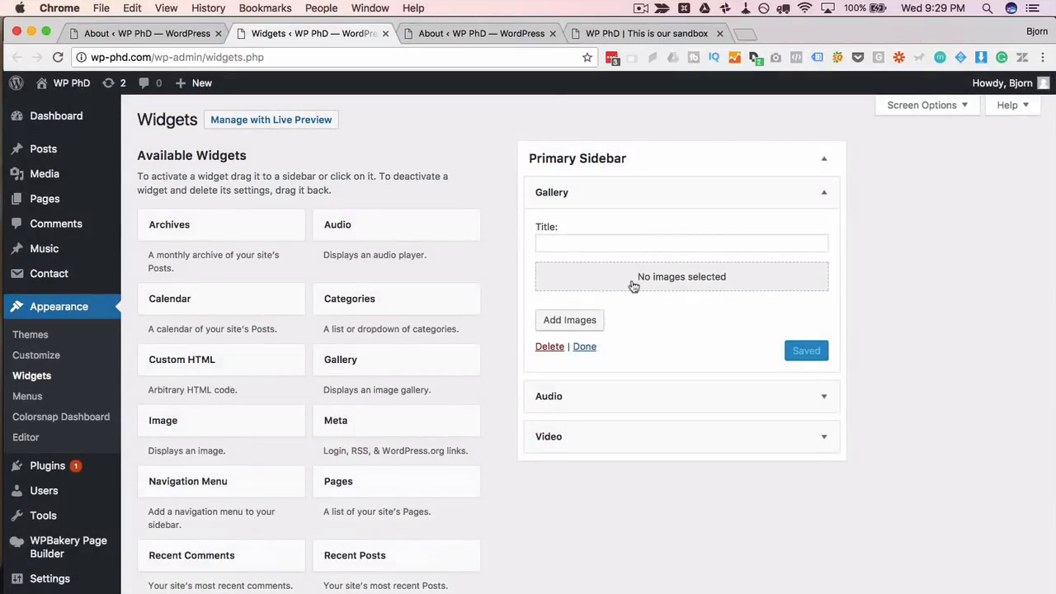
click(569, 320)
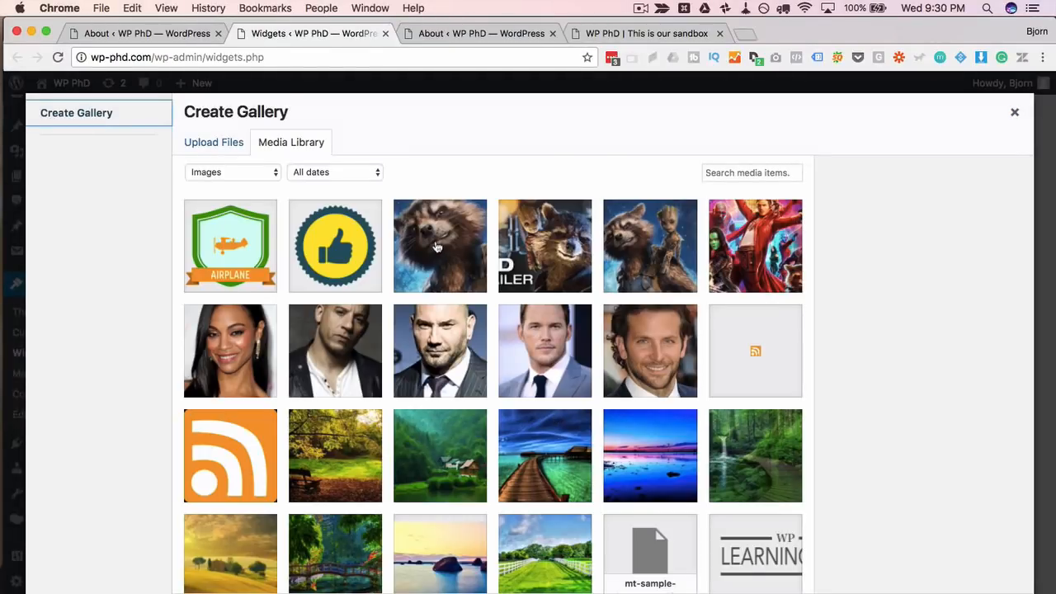
click(544, 351)
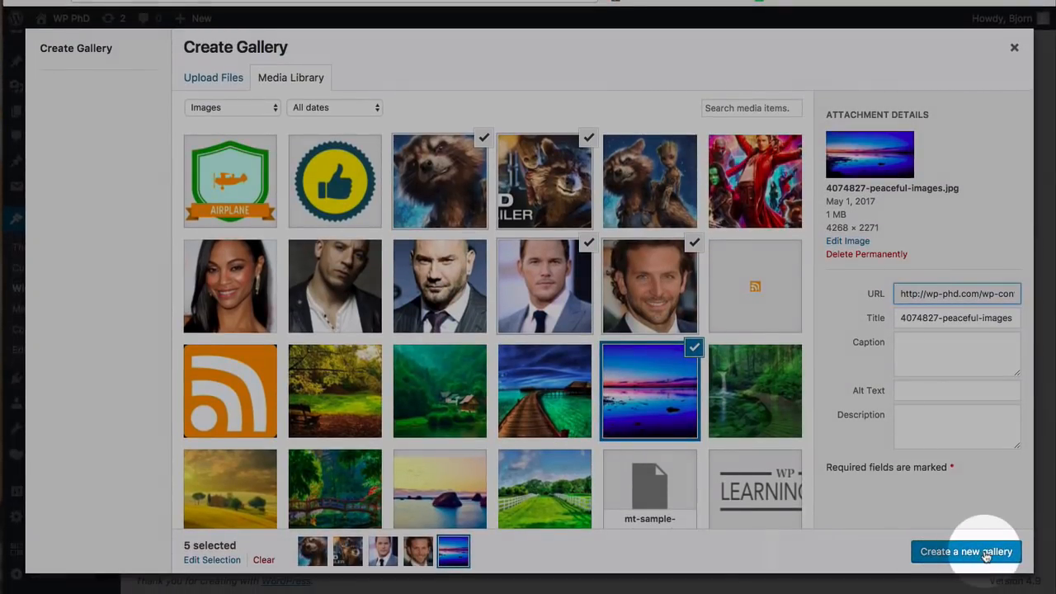
- Create a gallery from the five images with three columns, thumbnail size and random order
click(966, 551)
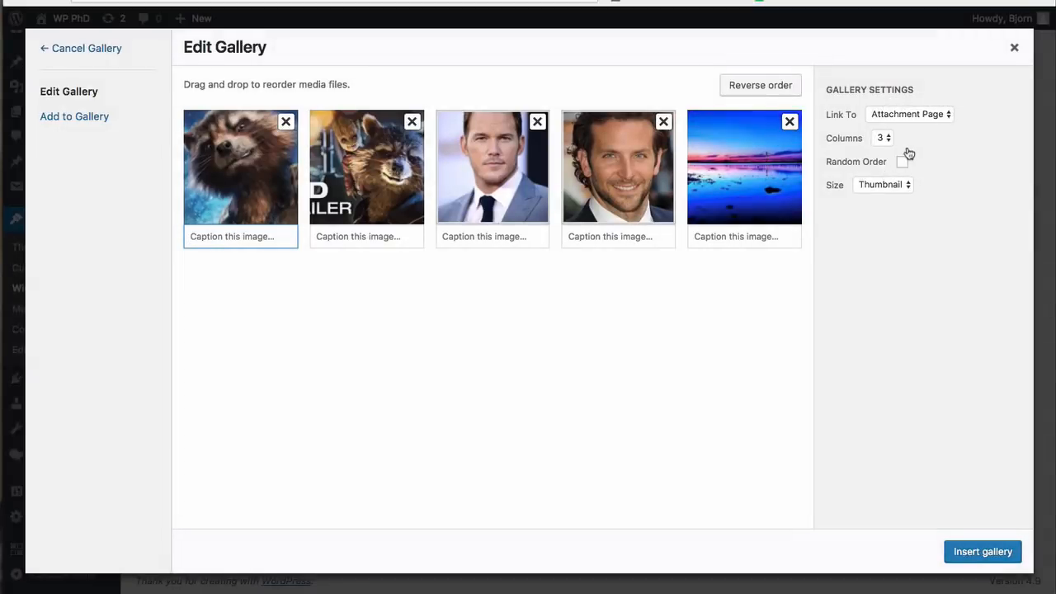
click(882, 138)
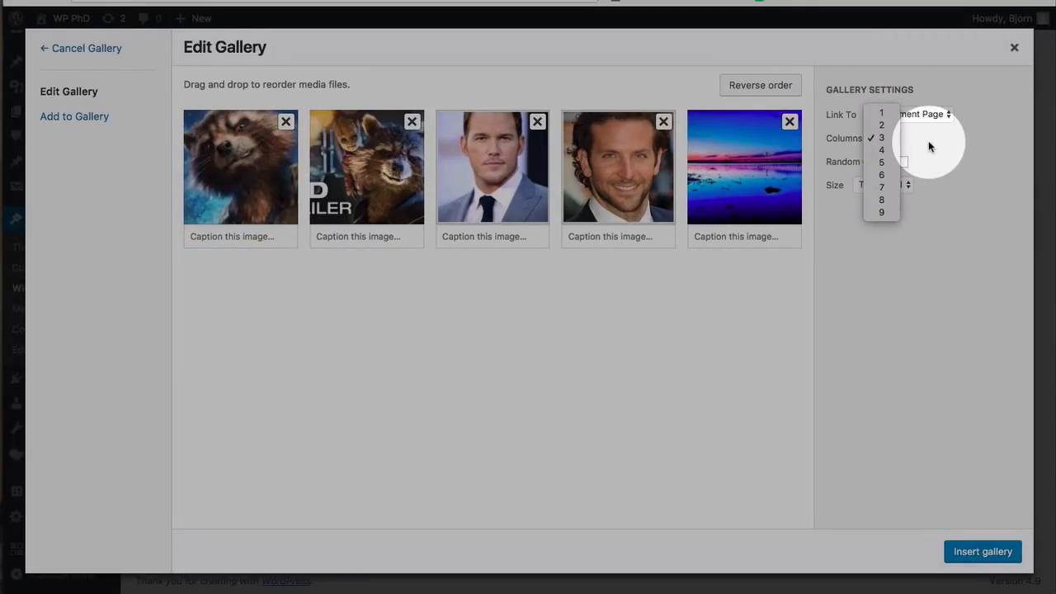
click(883, 184)
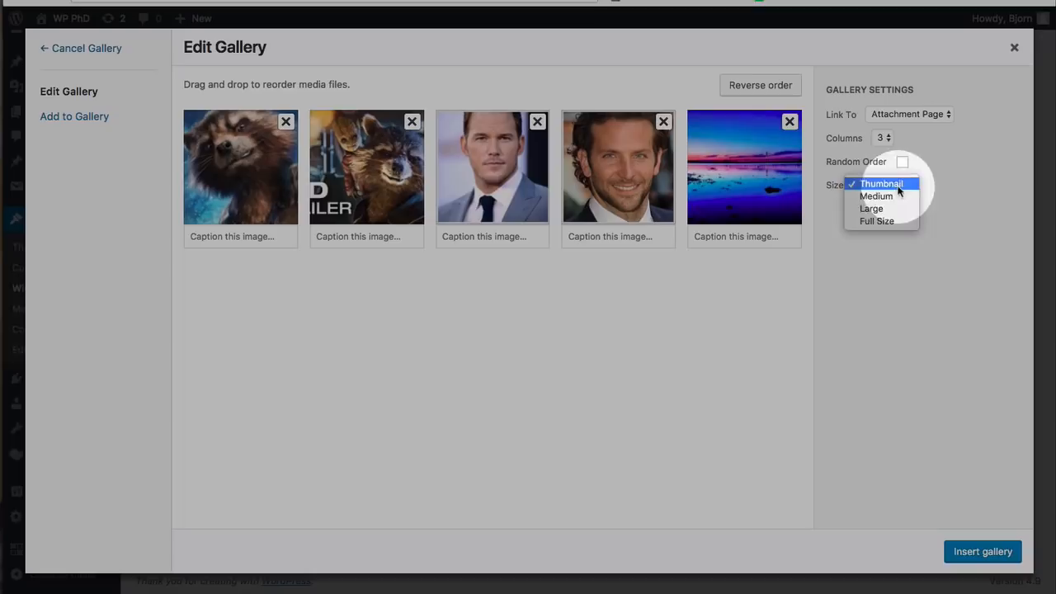
click(881, 184)
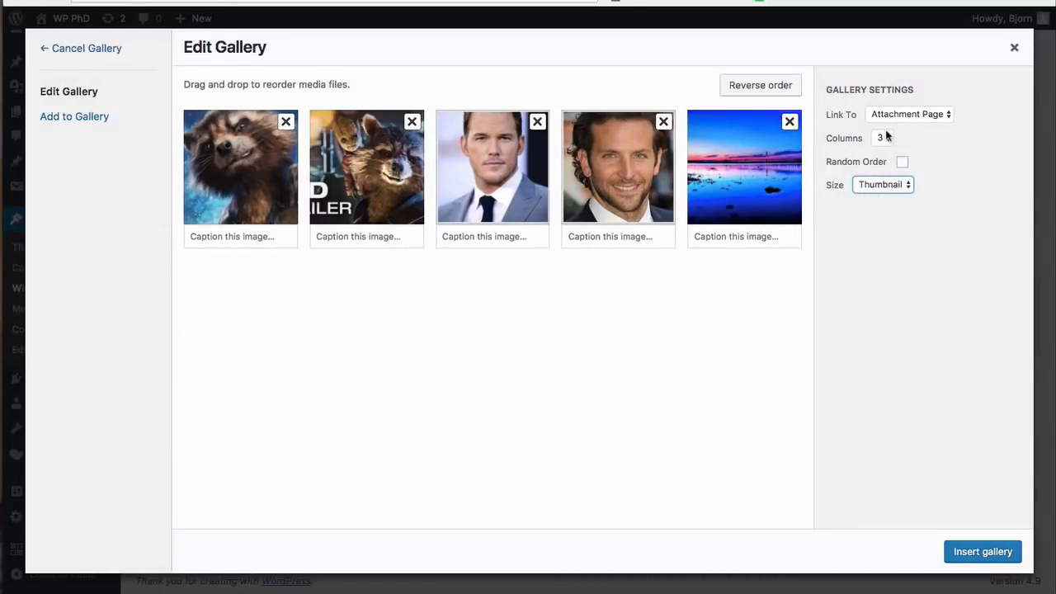
click(901, 160)
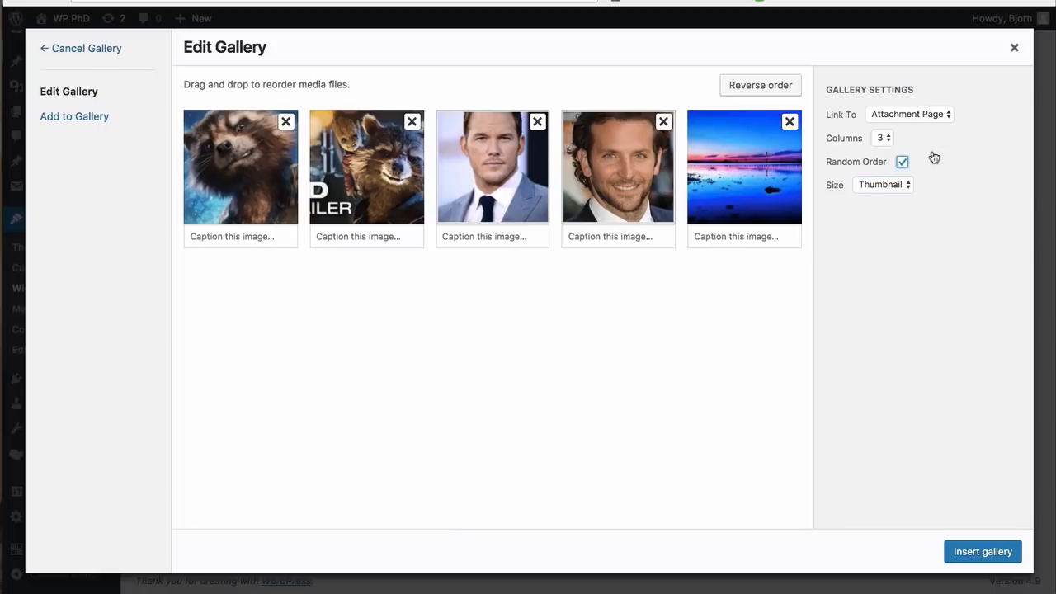
click(982, 551)
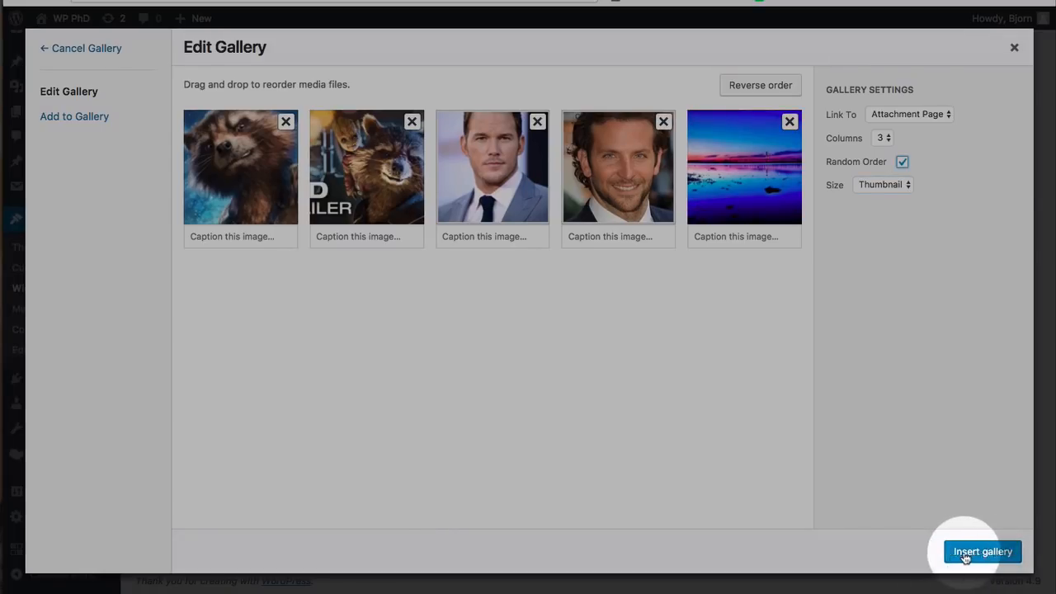
- Insert the gallery, then expand the empty Audio and Video widgets in the Primary Sidebar
click(982, 551)
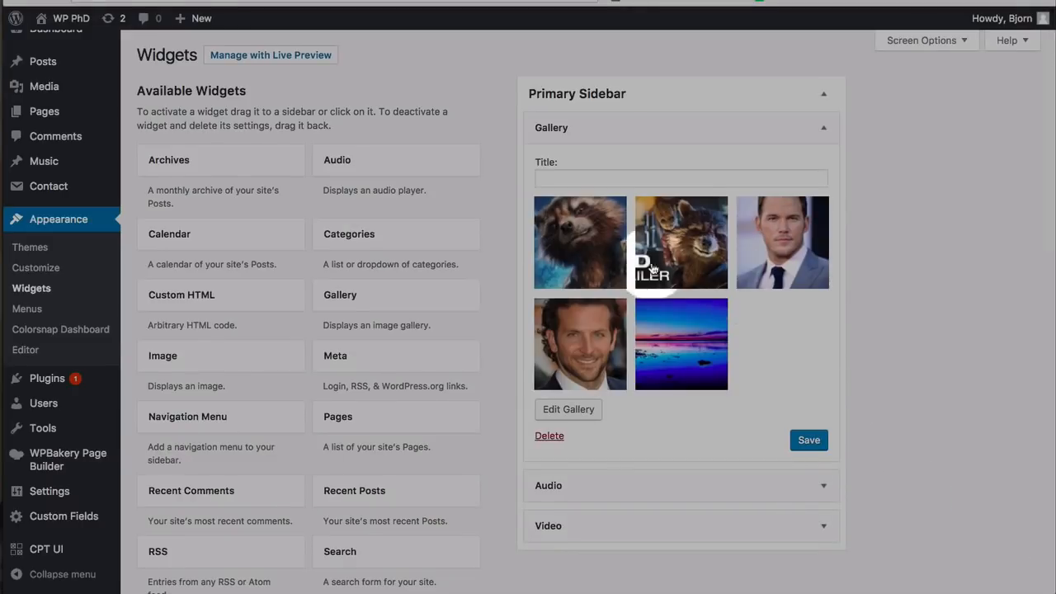
scroll(down, 3)
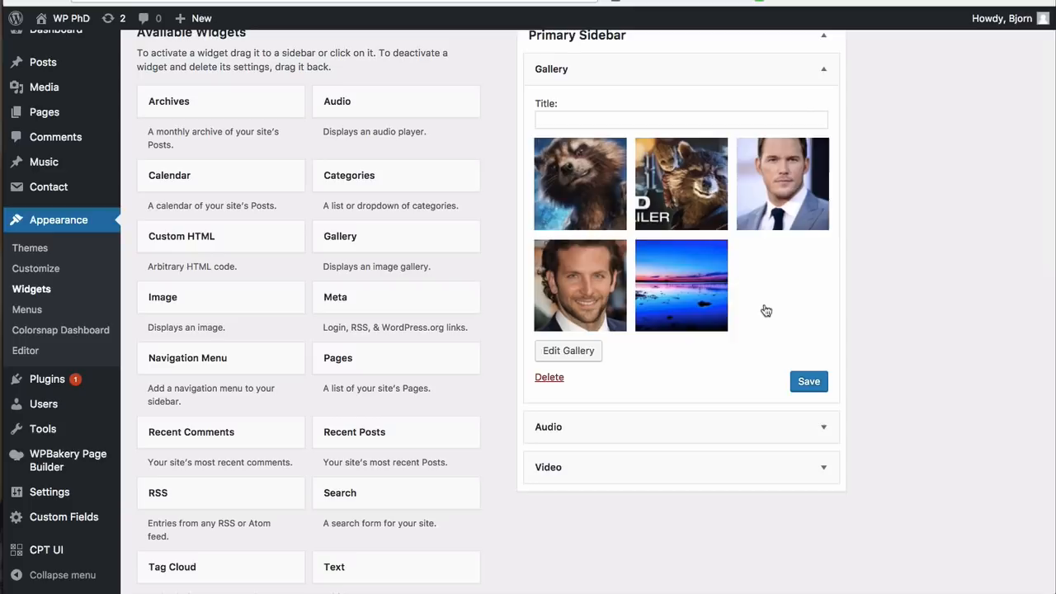
scroll(down, 3)
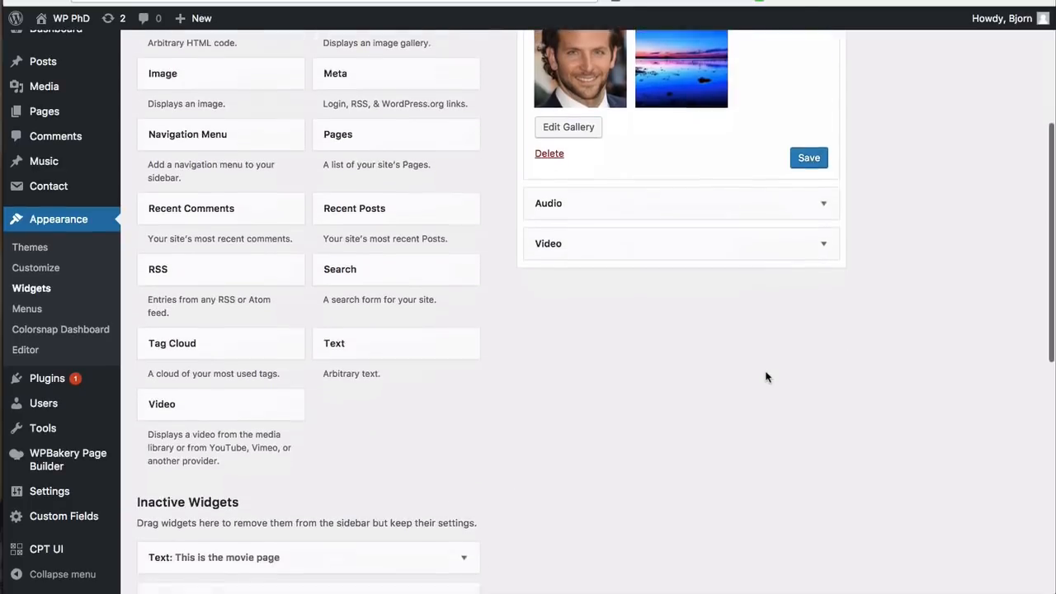
scroll(down, 3)
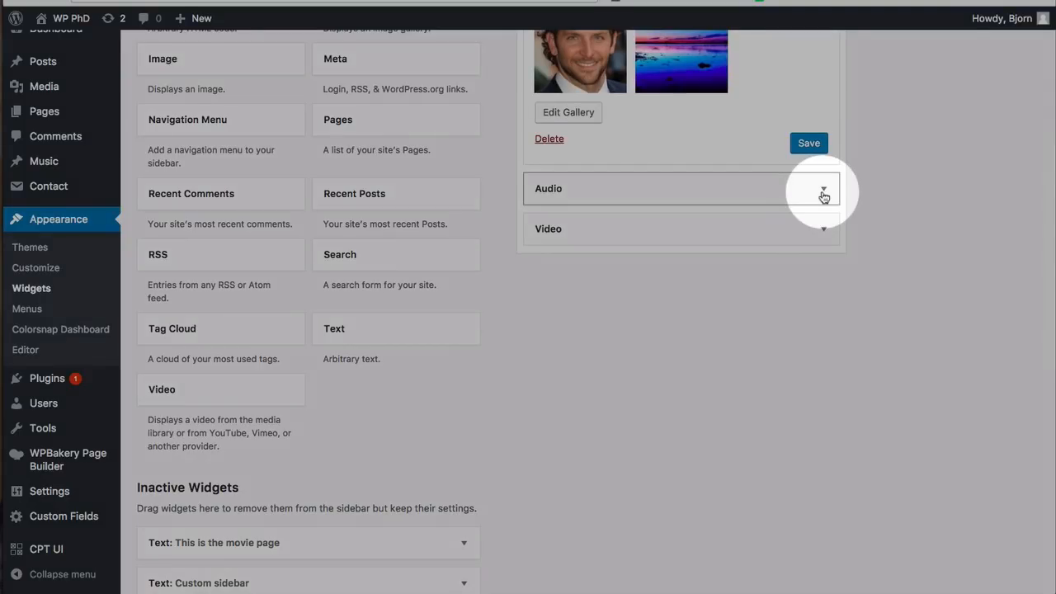
click(822, 188)
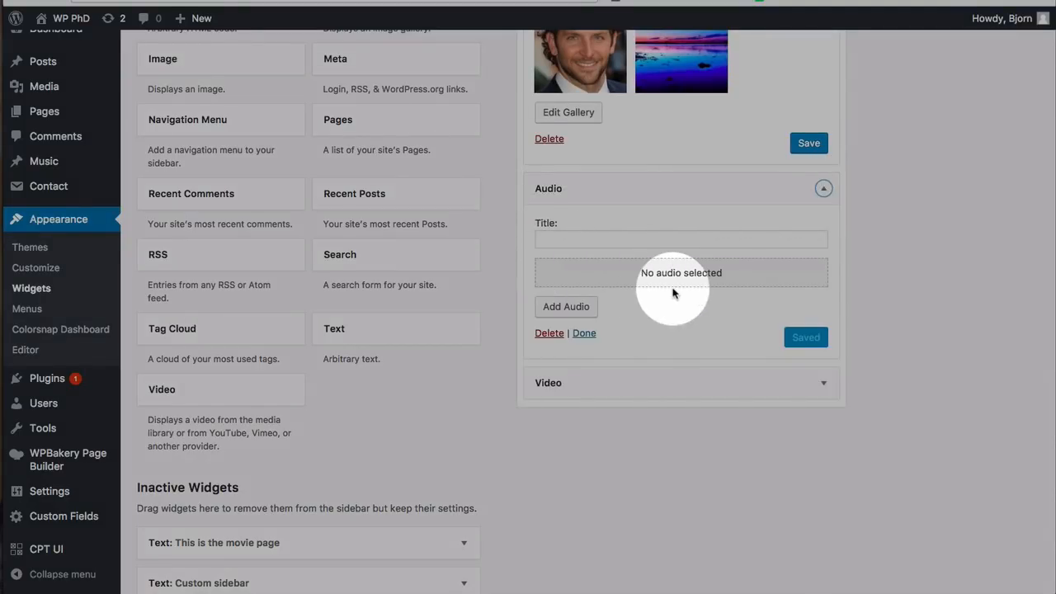
click(566, 307)
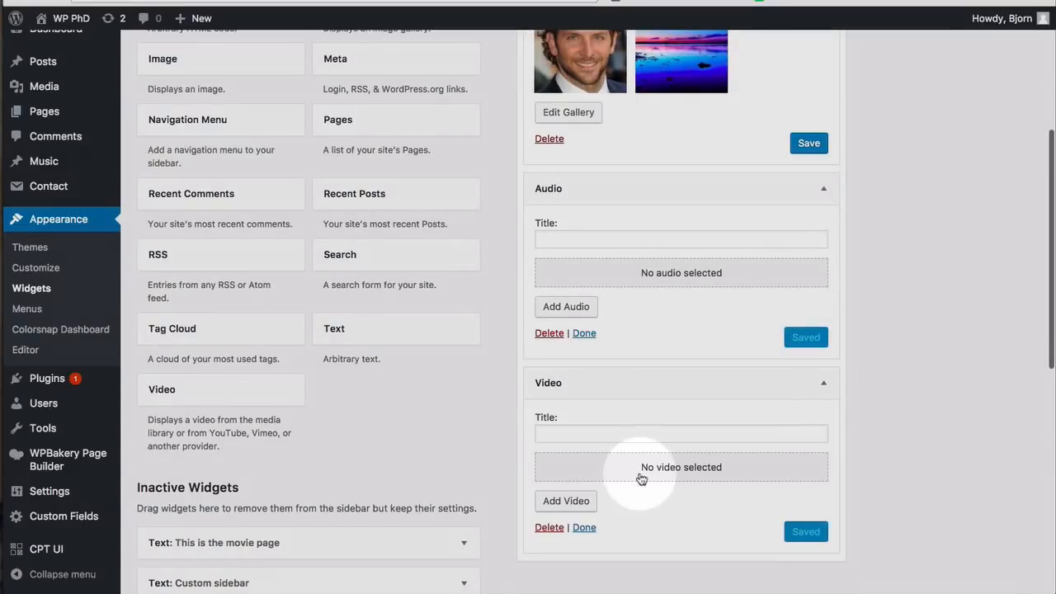
click(566, 501)
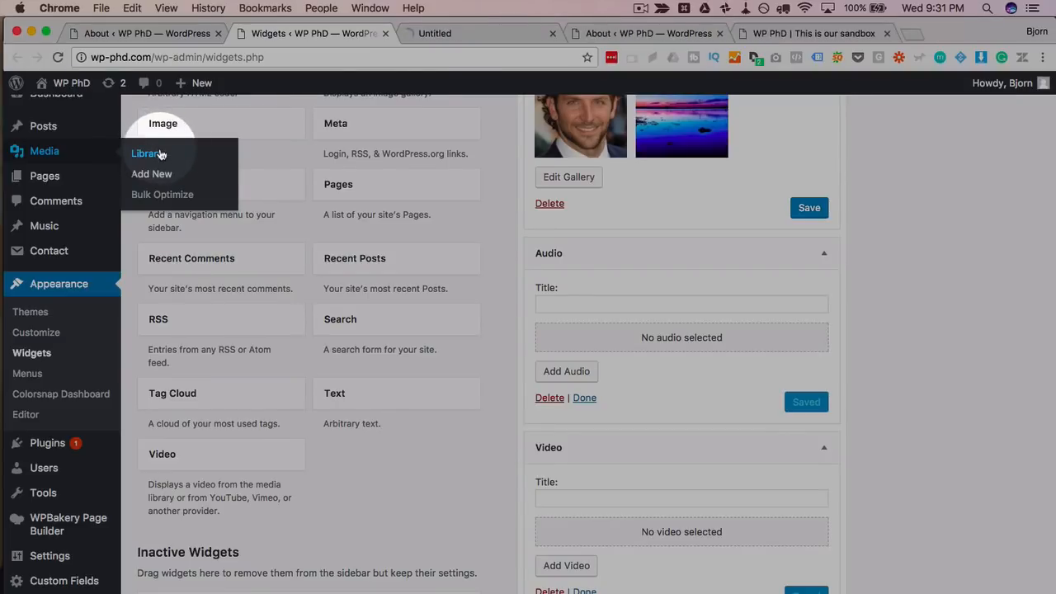
- Filter the media library to Audio files, then return to the Widgets page
click(147, 153)
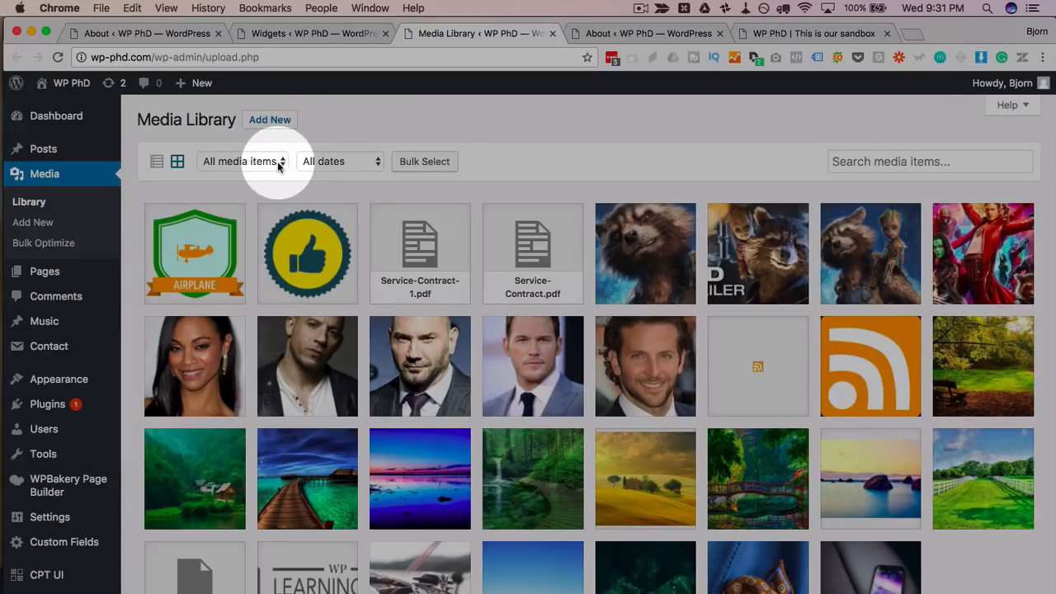
click(243, 161)
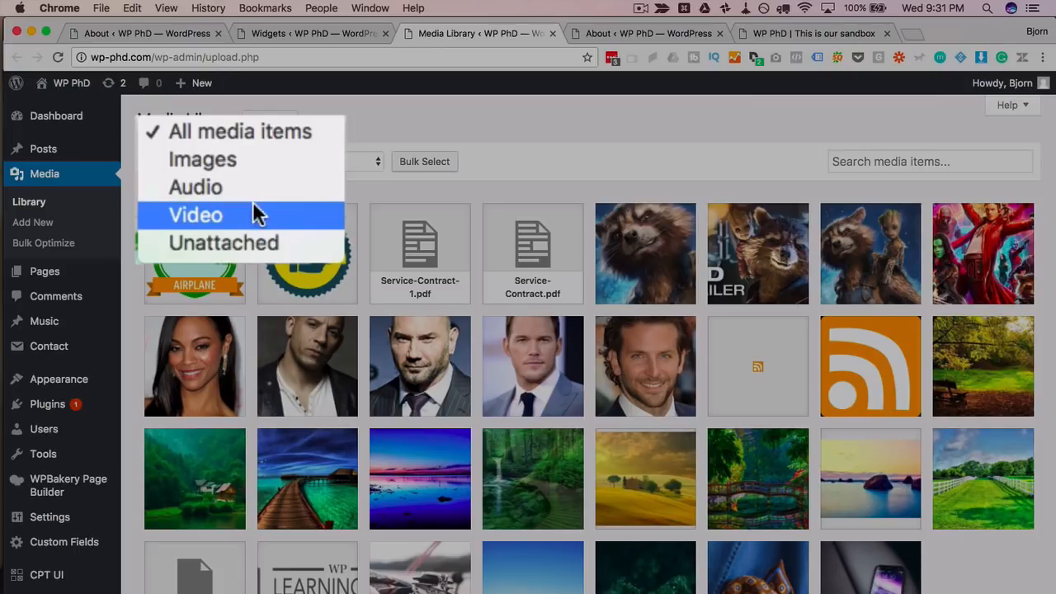
mouse_move(273, 187)
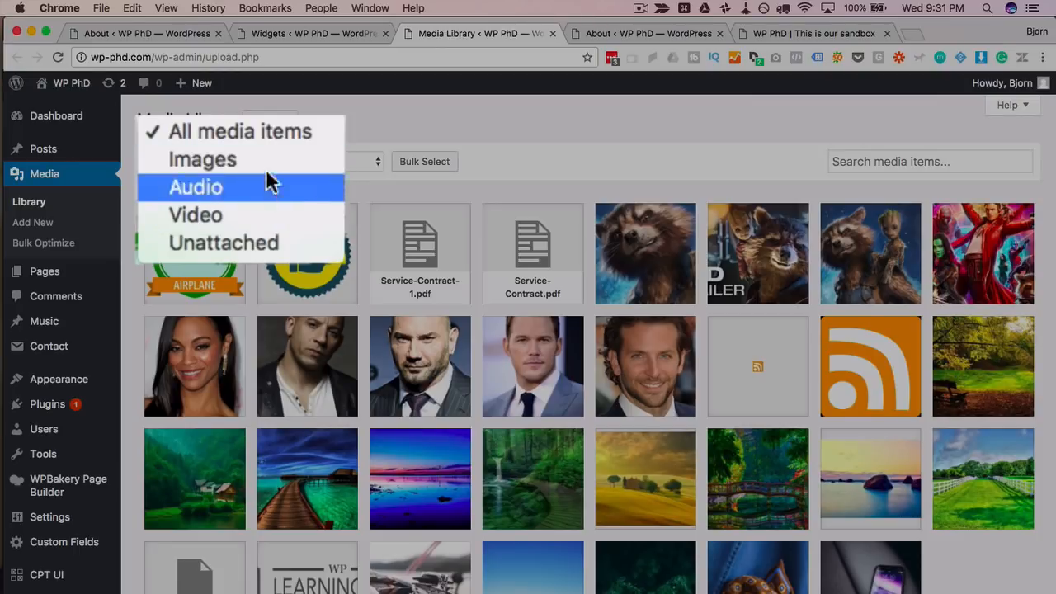
click(196, 187)
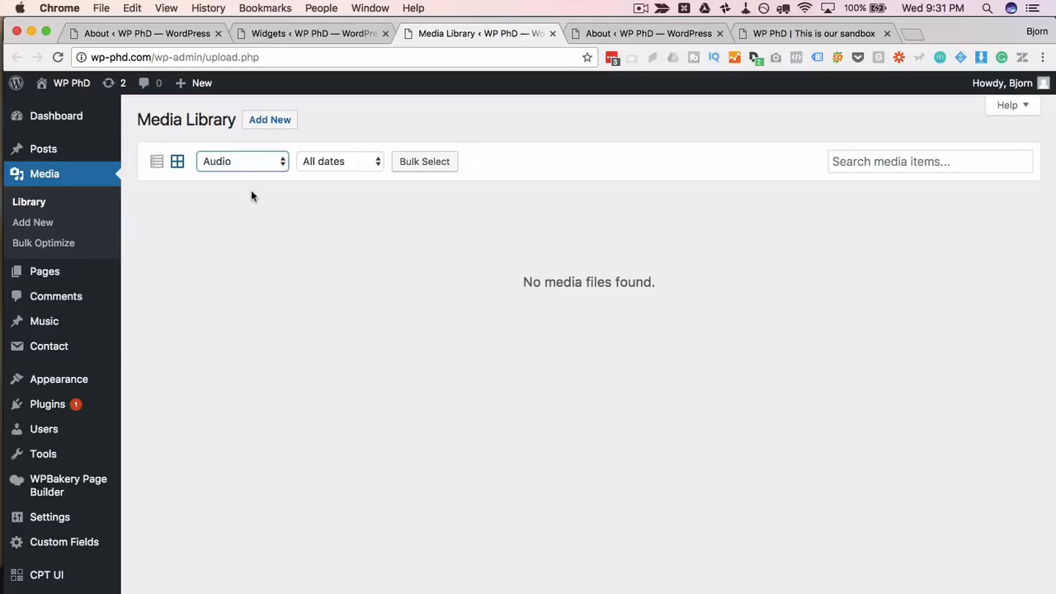
mouse_move(553, 276)
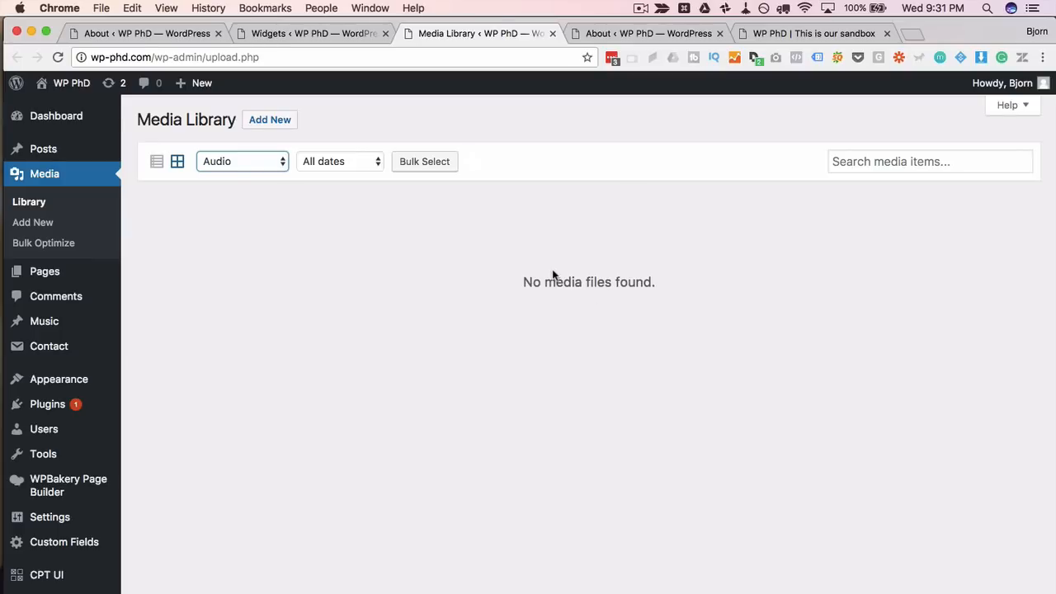
mouse_move(334, 301)
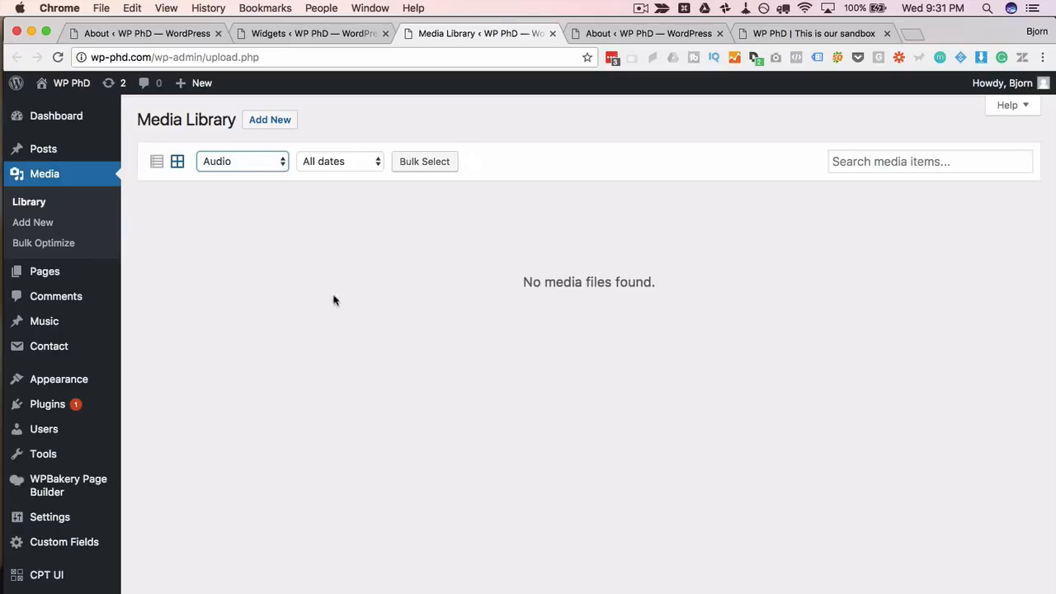
click(312, 33)
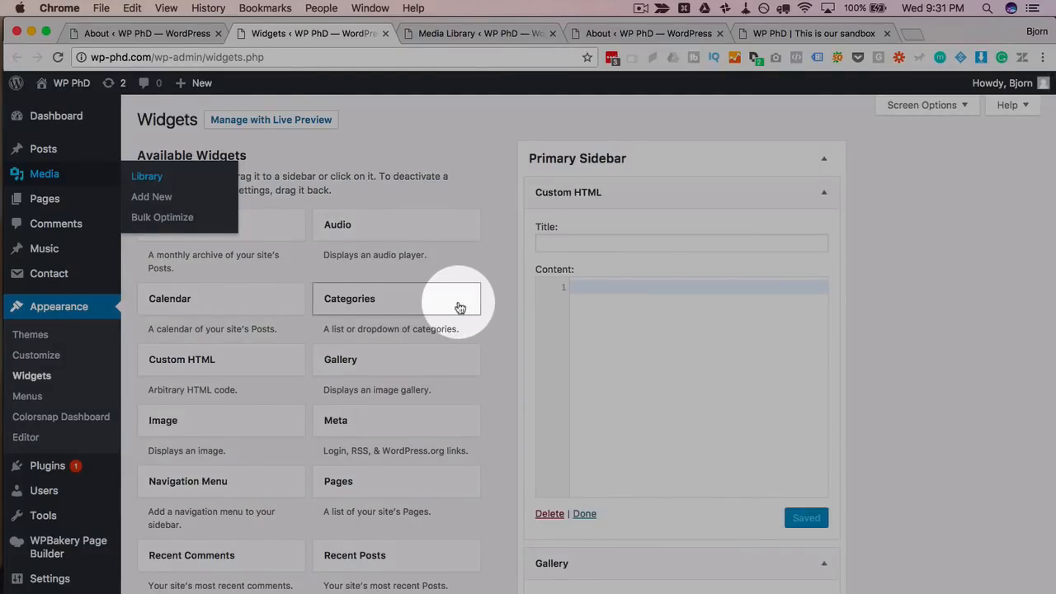
- Put the sidebar Text widget into HTML code mode and dismiss the Custom HTML tip
scroll(down, 3)
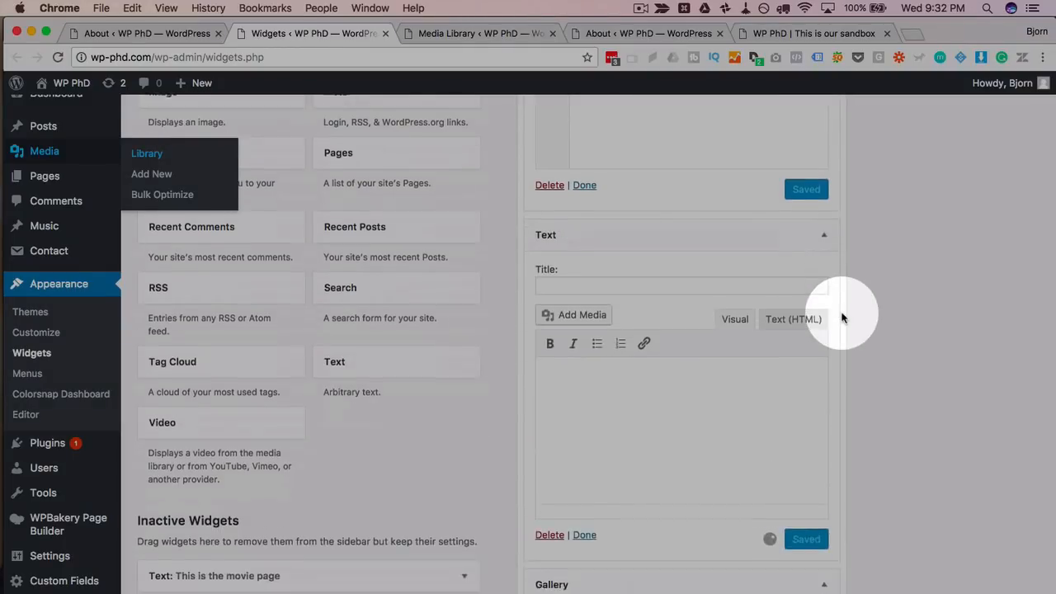
click(792, 319)
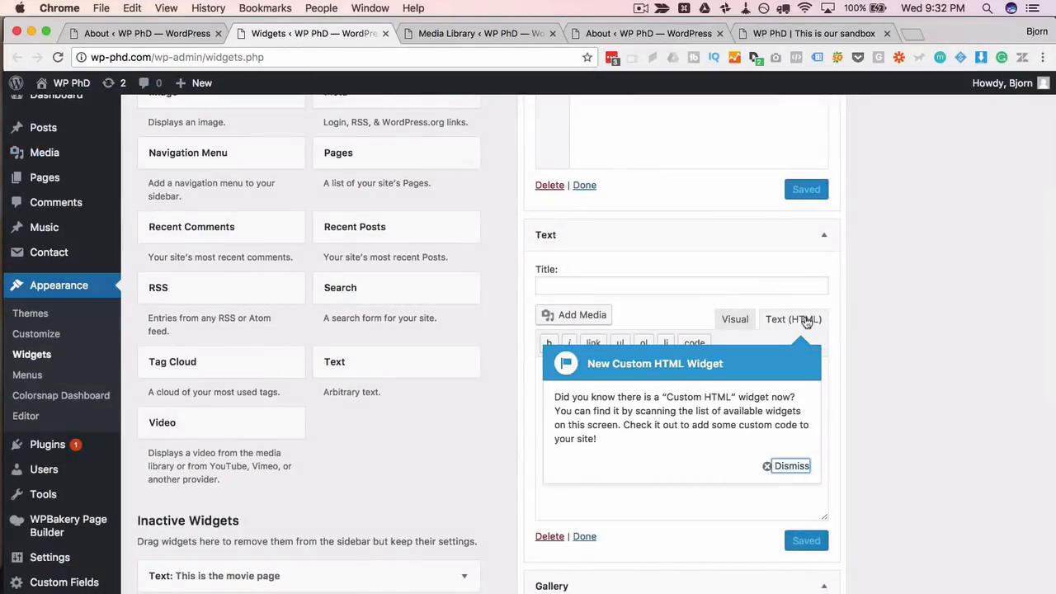
click(791, 465)
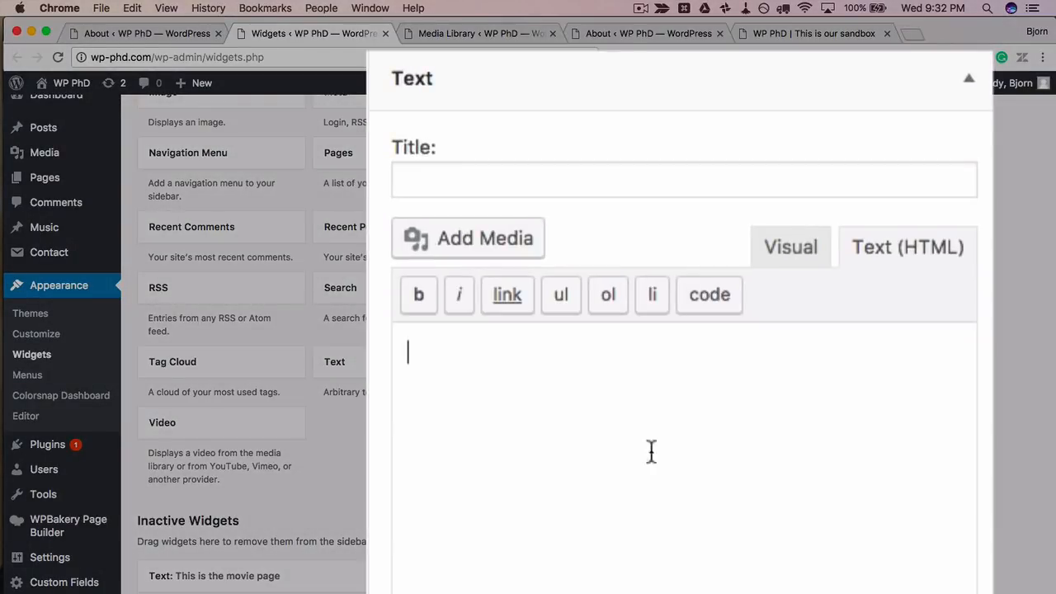
mouse_move(687, 556)
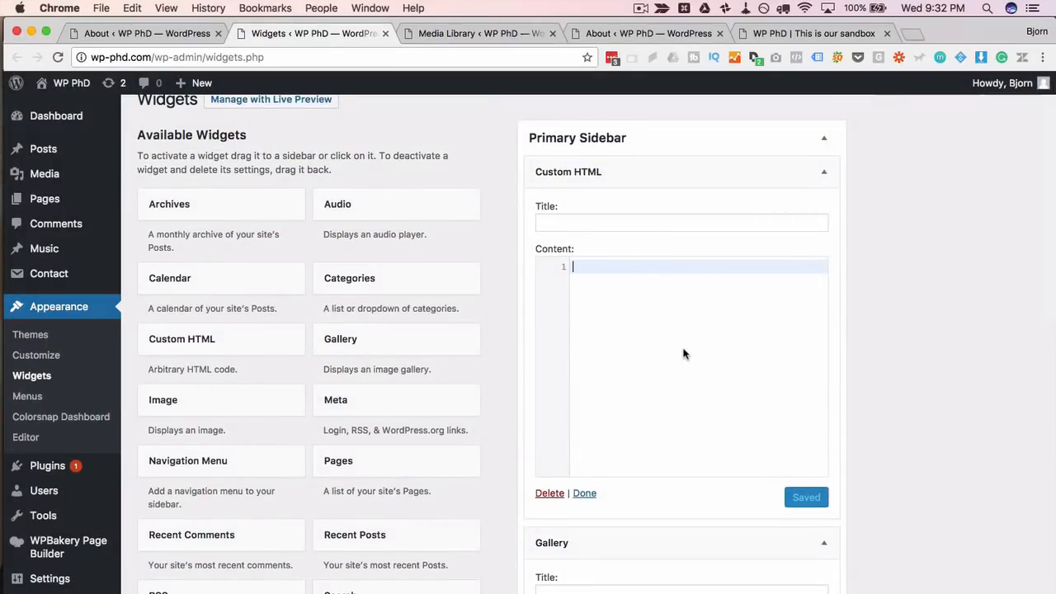
mouse_move(608, 293)
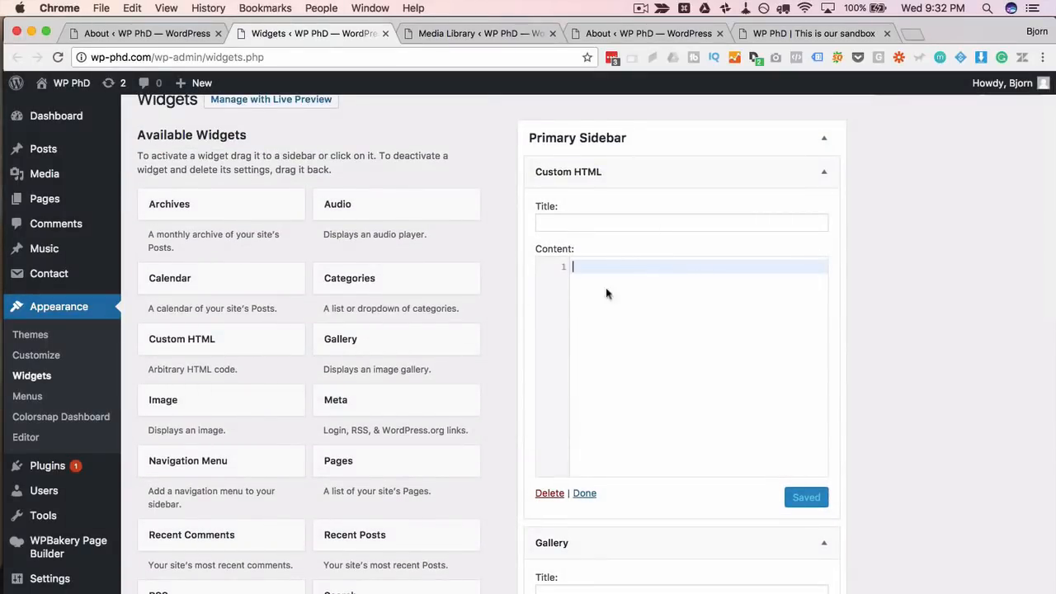
text(dsfwfdsf)
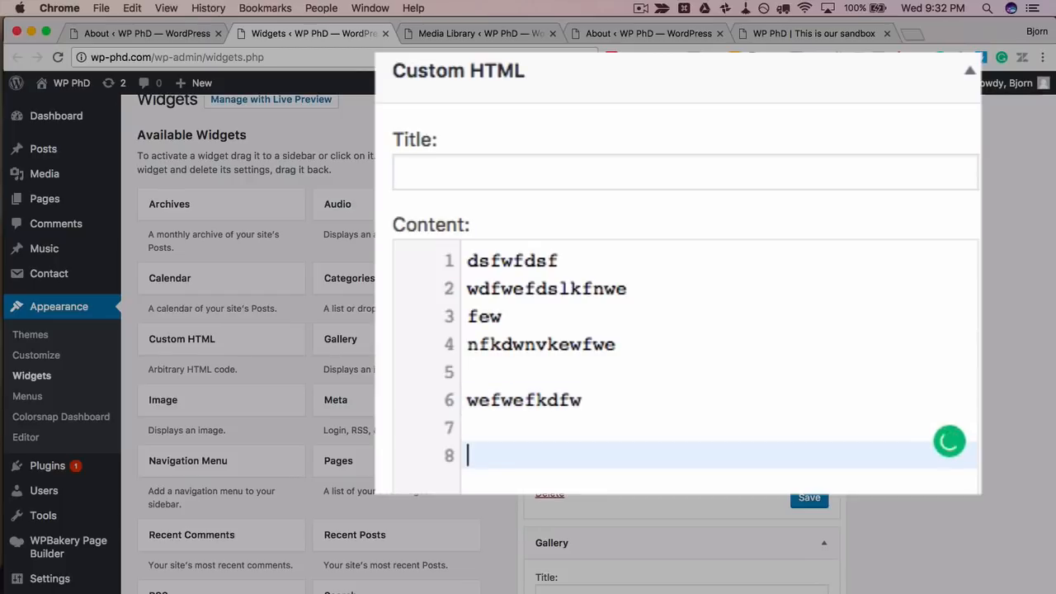
mouse_move(451, 344)
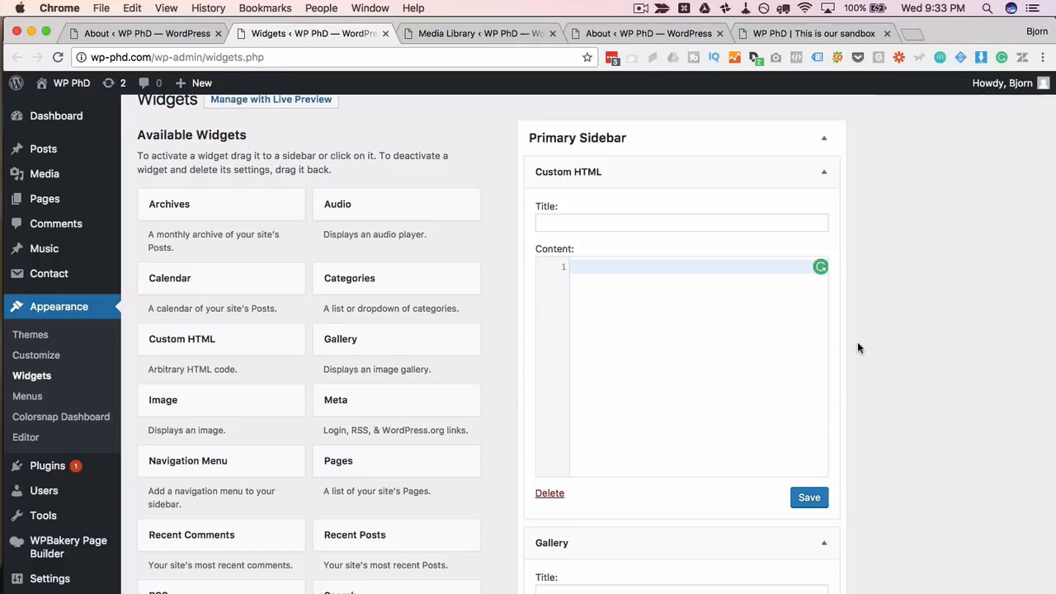
mouse_move(831, 312)
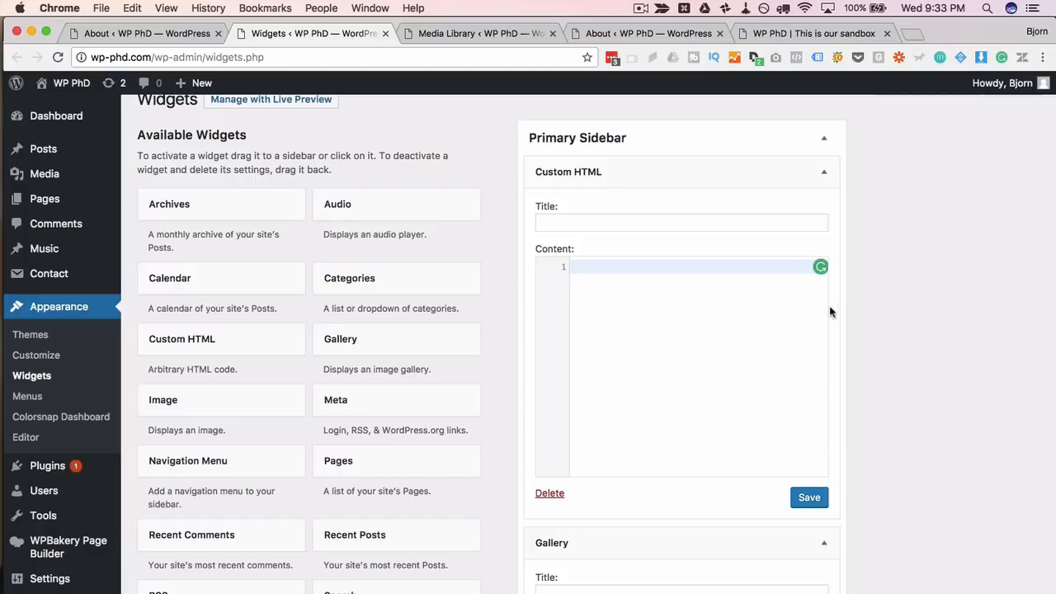